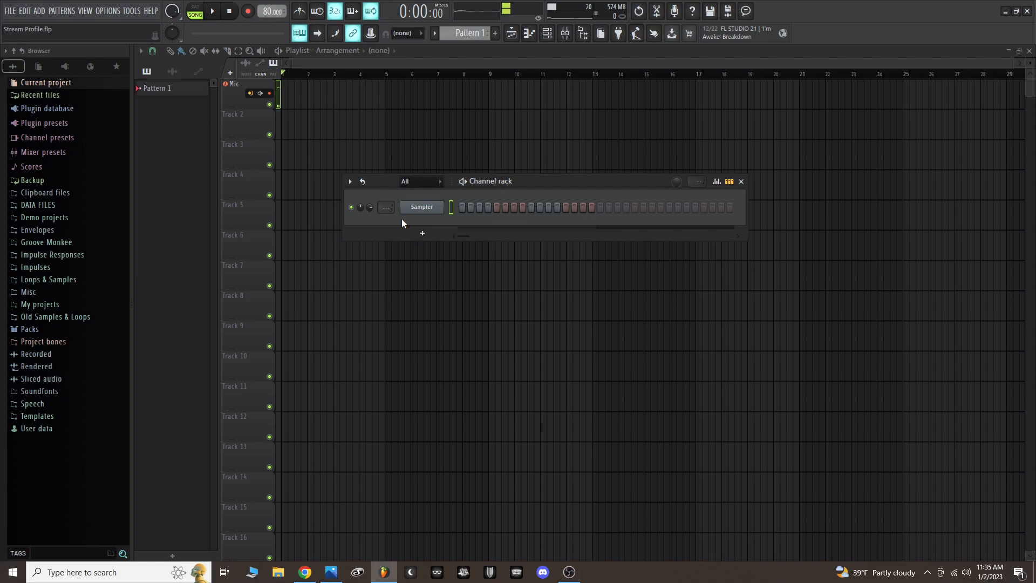
- Swap the default Sampler channel in the Channel Rack for Patcher
{"action": "left_click", "coordinate": [421, 206]}
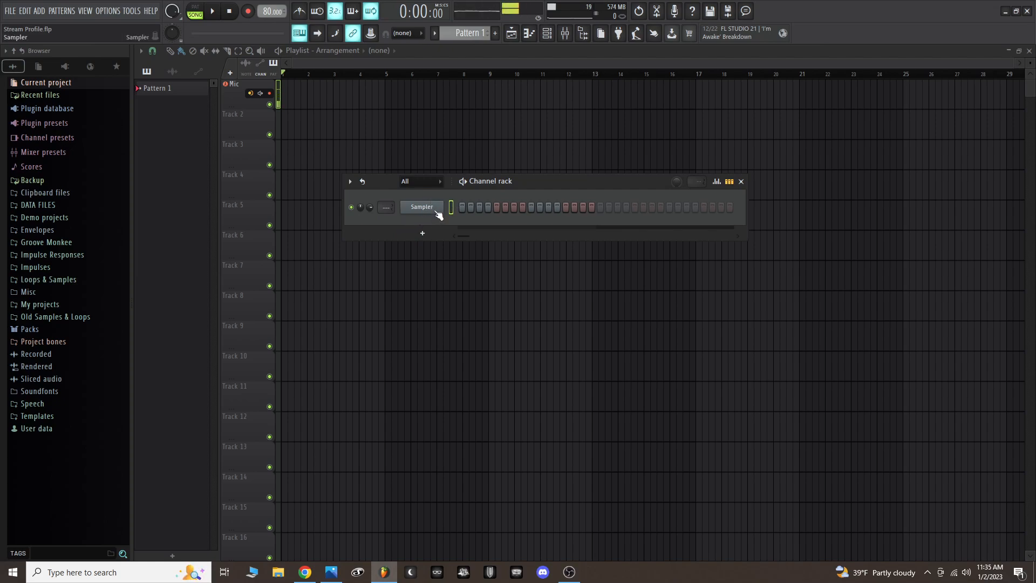
{"action": "right_click", "coordinate": [422, 207]}
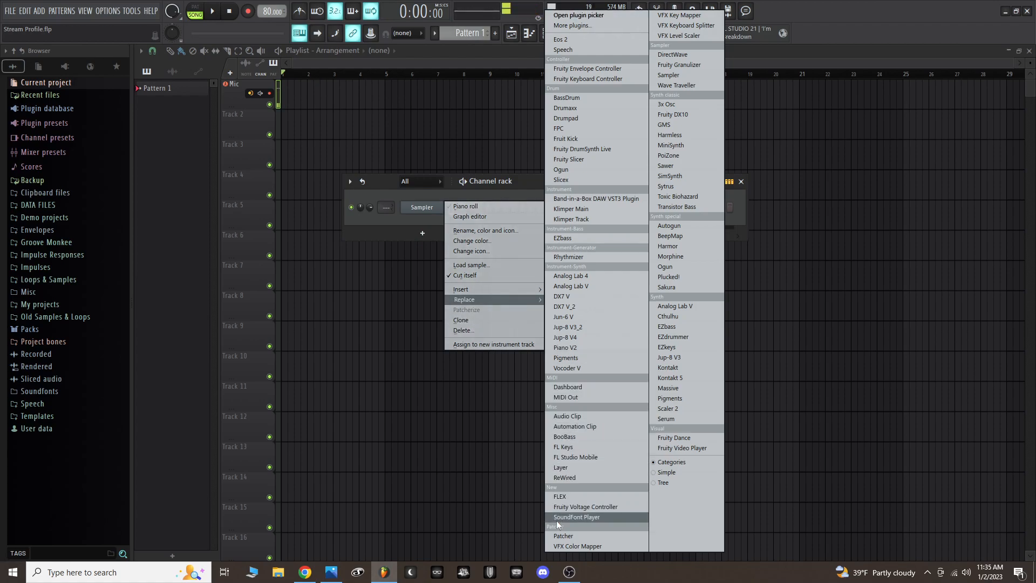
{"action": "left_click", "coordinate": [563, 535]}
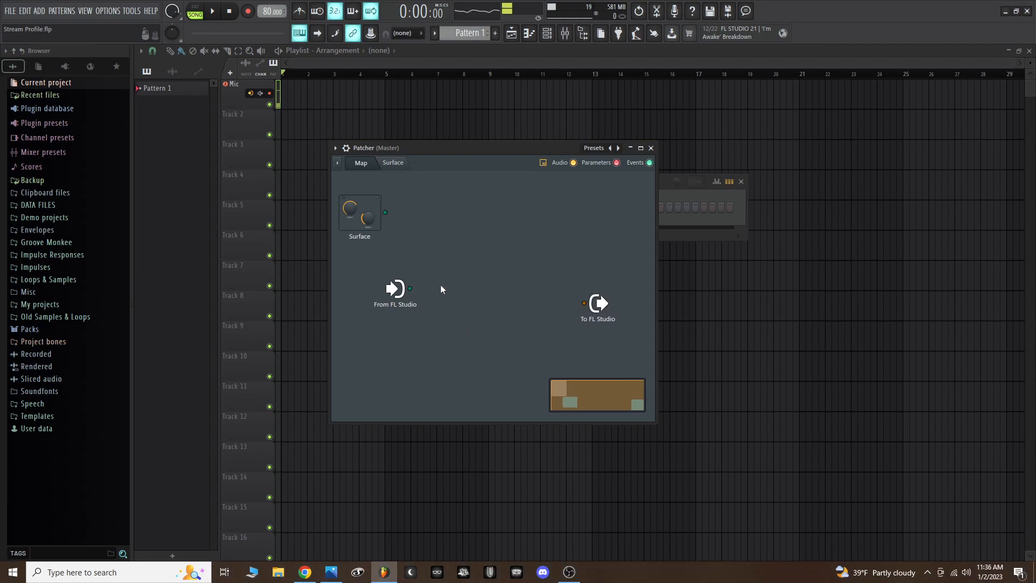
- Add the Klimper Main and Analog Lab V plugins to the Patcher map
{"action": "right_click", "coordinate": [442, 290]}
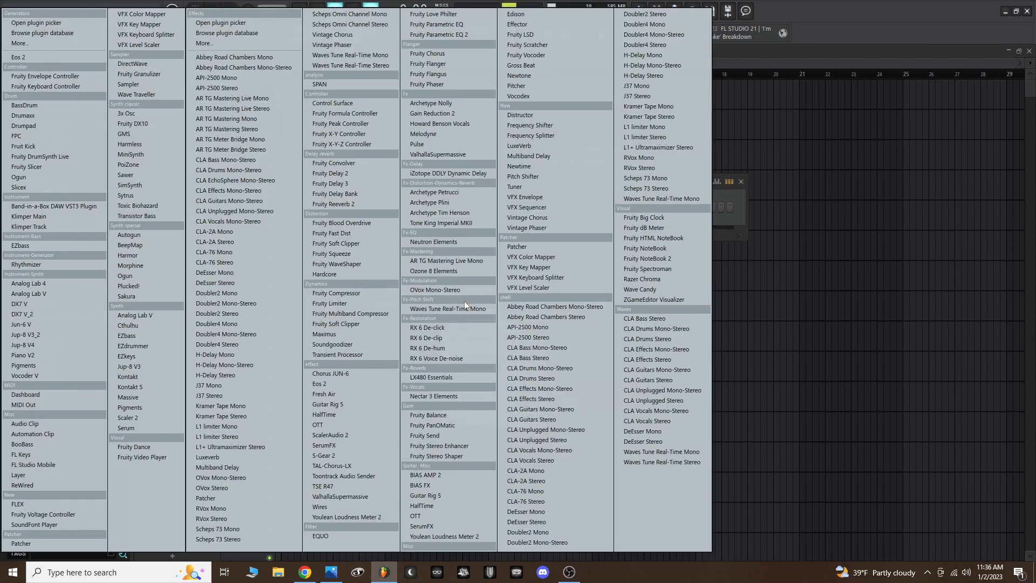
{"action": "mouse_move", "coordinate": [435, 124]}
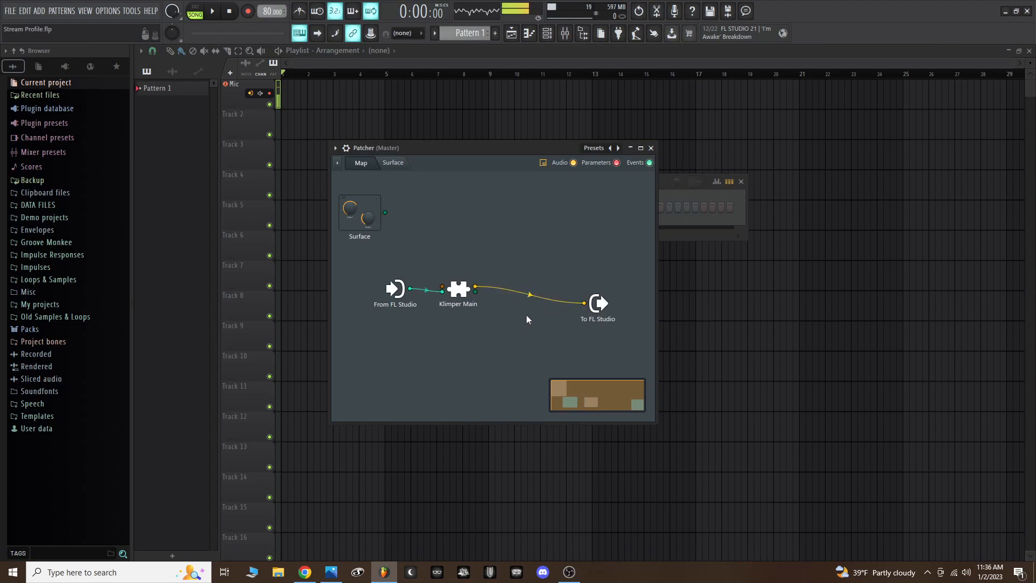
{"action": "right_click", "coordinate": [528, 319]}
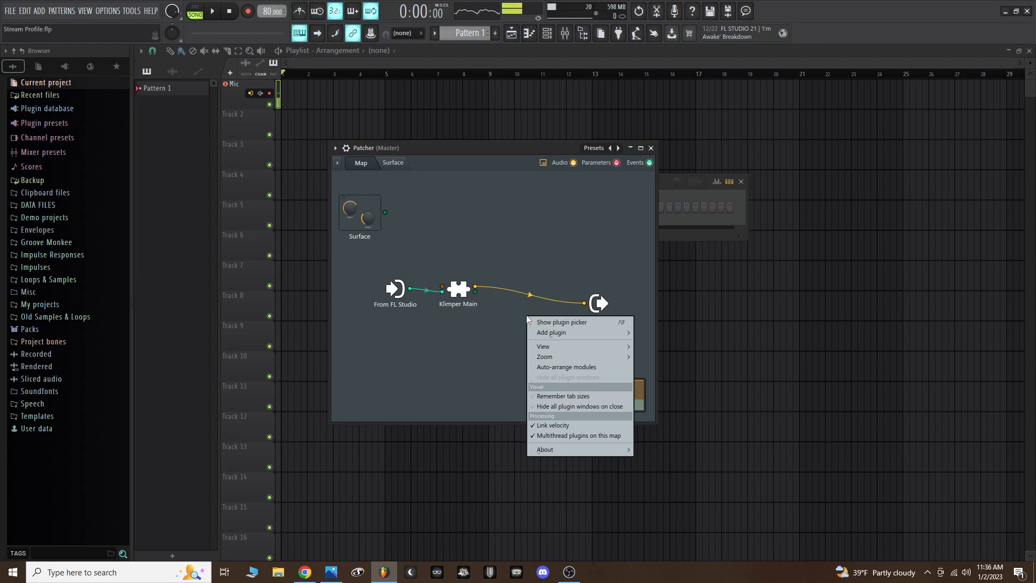
{"action": "left_click", "coordinate": [551, 333]}
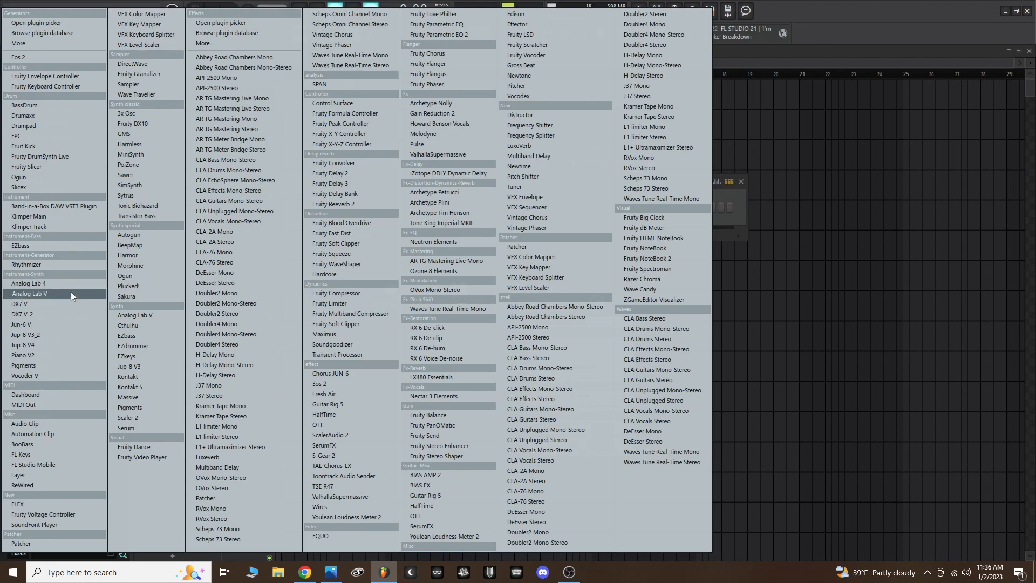
{"action": "left_click", "coordinate": [29, 294]}
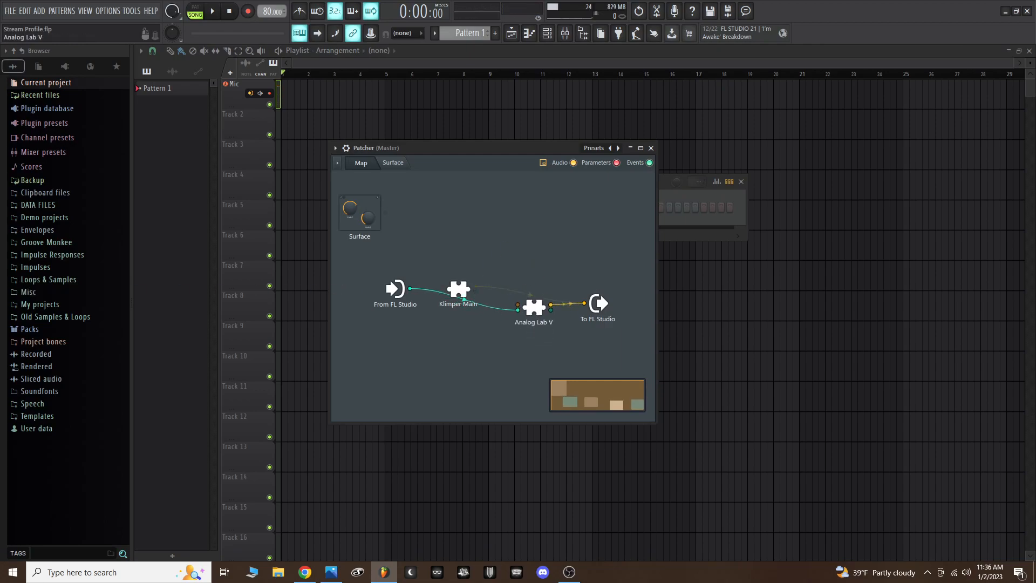
- Remove the old links and wire Klimper Main's output into Analog Lab V's input
{"action": "left_click_drag", "start_coordinate": [533, 306], "coordinate": [527, 319]}
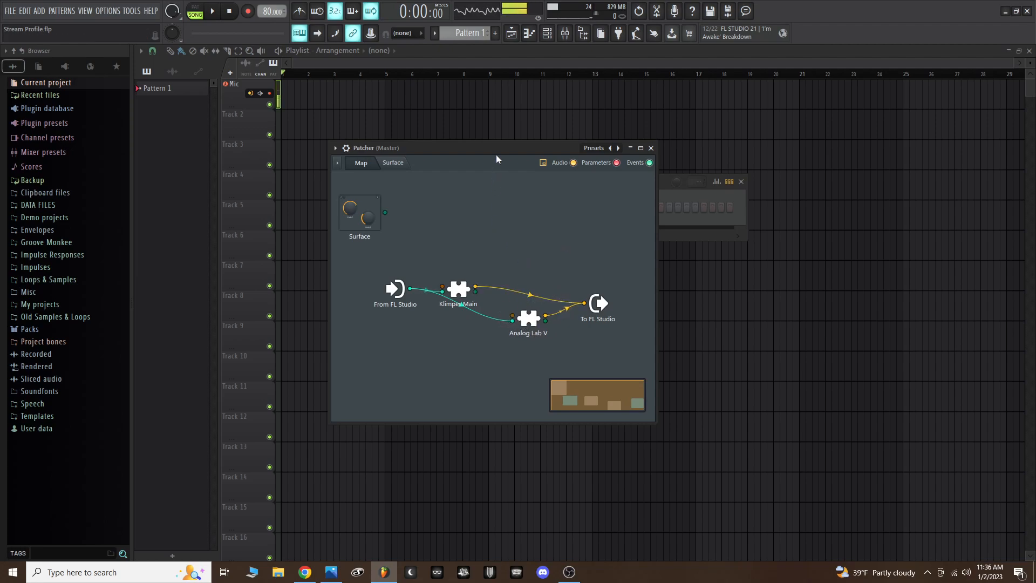
{"action": "left_click", "coordinate": [458, 292]}
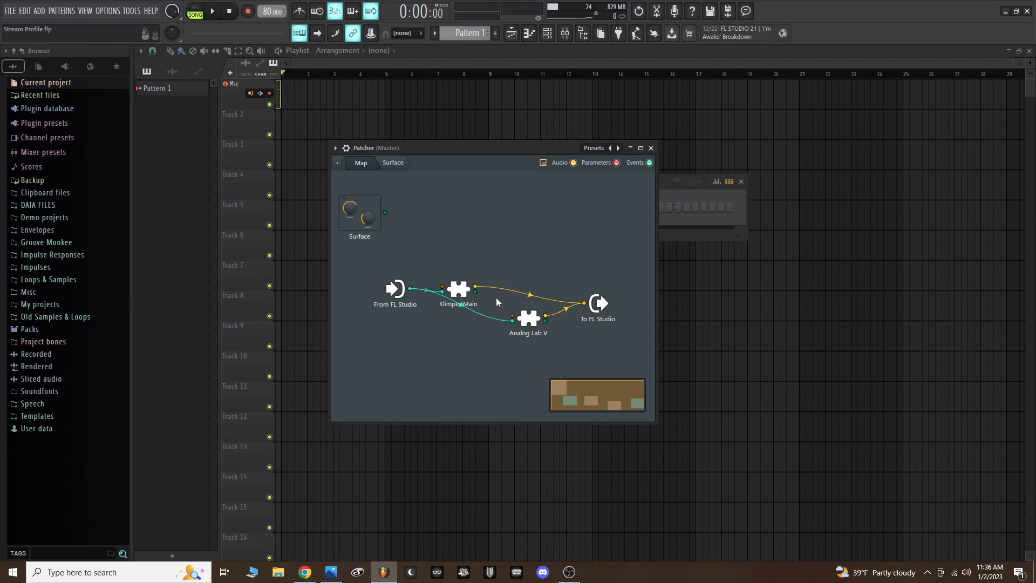
{"action": "mouse_move", "coordinate": [480, 324]}
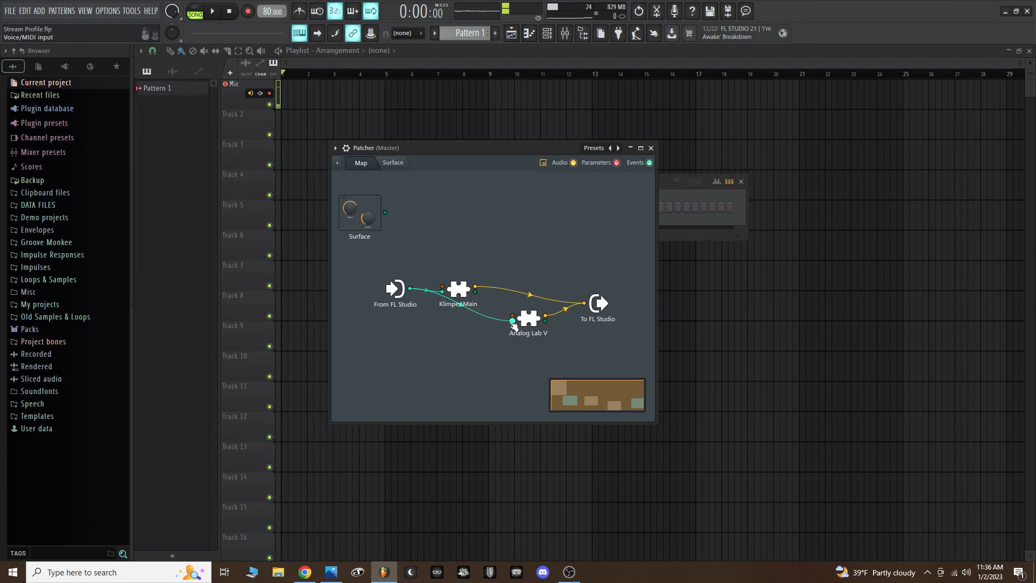
{"action": "right_click", "coordinate": [528, 318]}
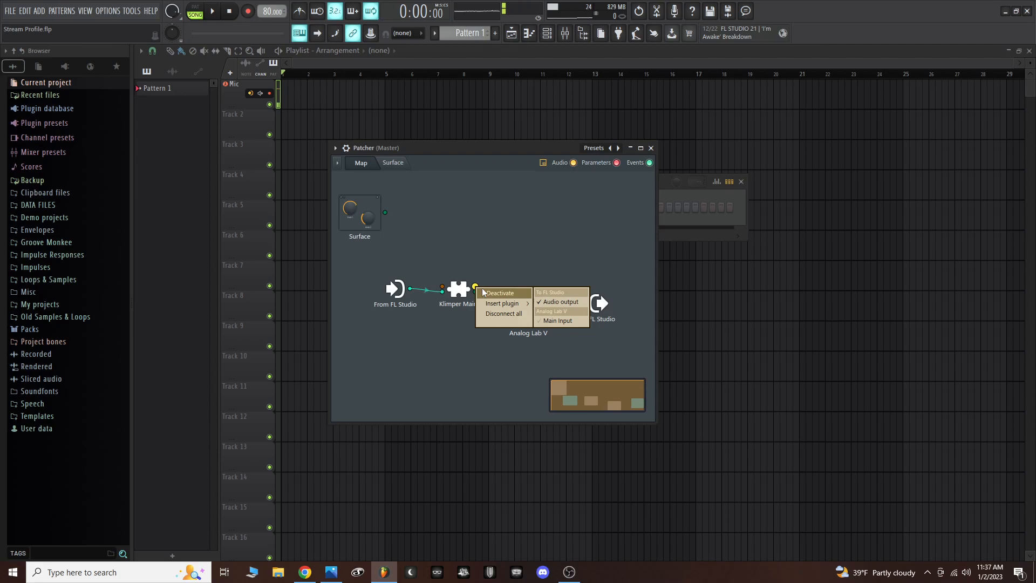
{"action": "left_click", "coordinate": [560, 292]}
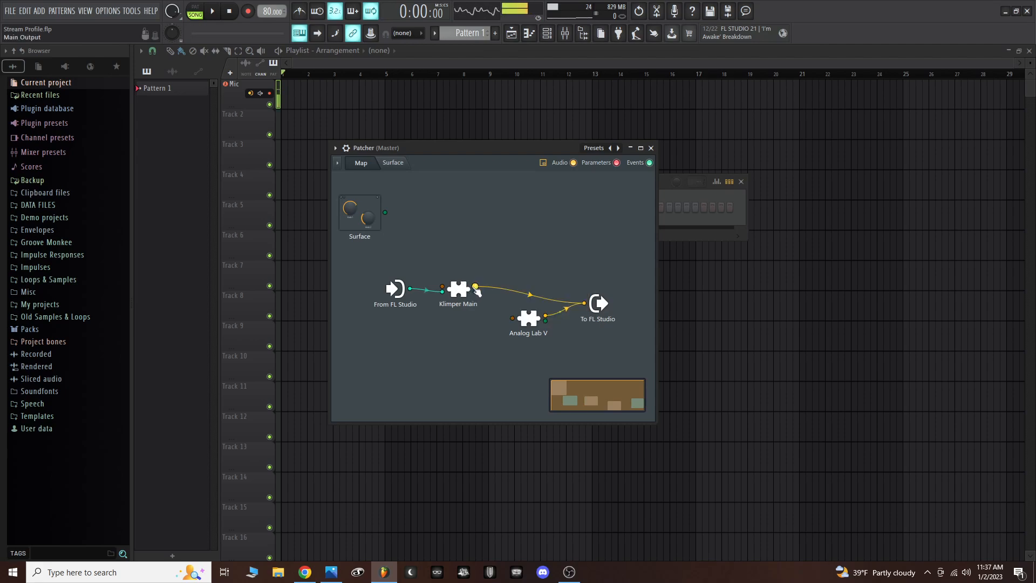
{"action": "right_click", "coordinate": [474, 288]}
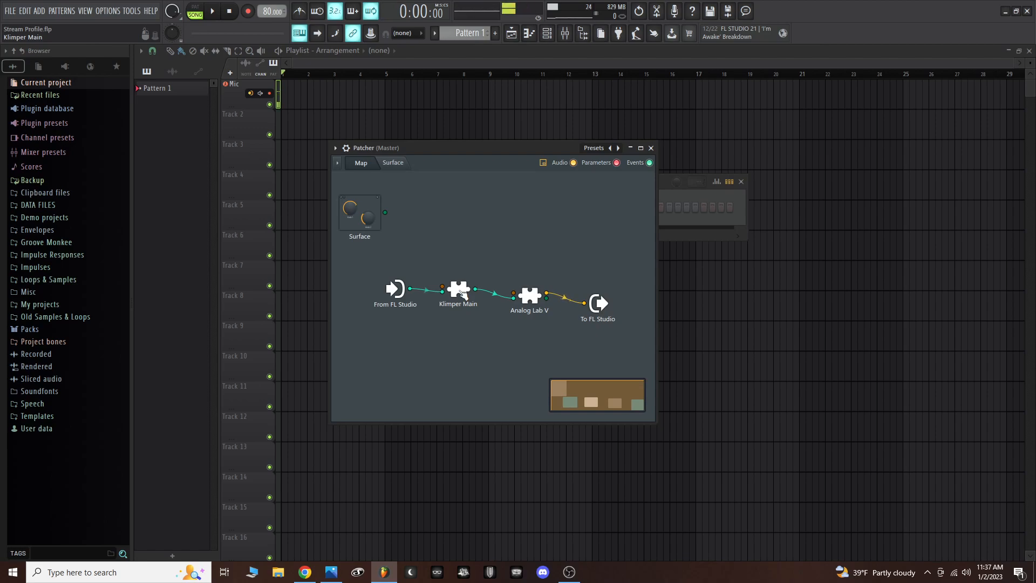
- Open Analog Lab V's plugin settings and set its MIDI input port to 3
{"action": "double_click", "coordinate": [458, 289]}
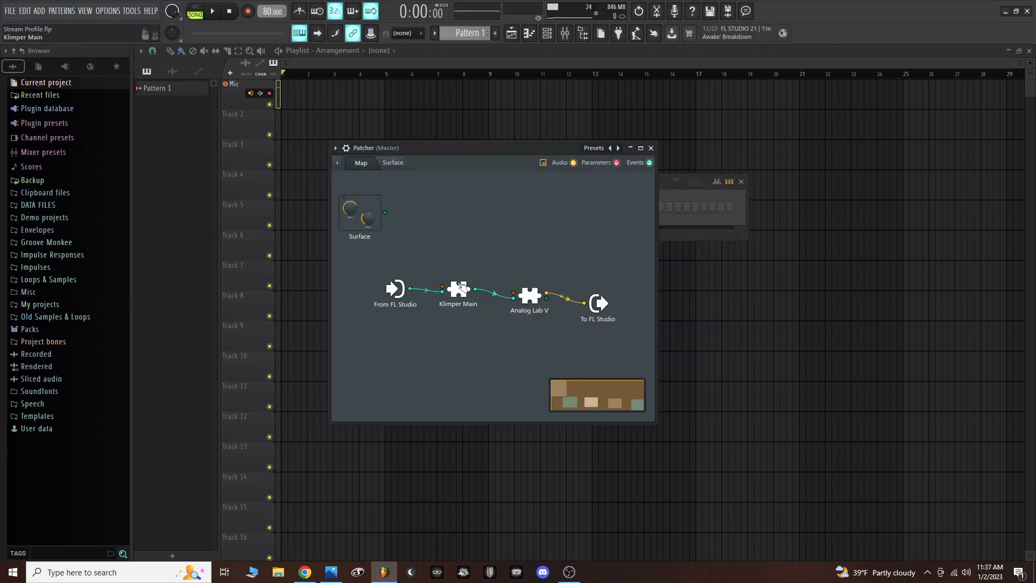
{"action": "double_click", "coordinate": [457, 290]}
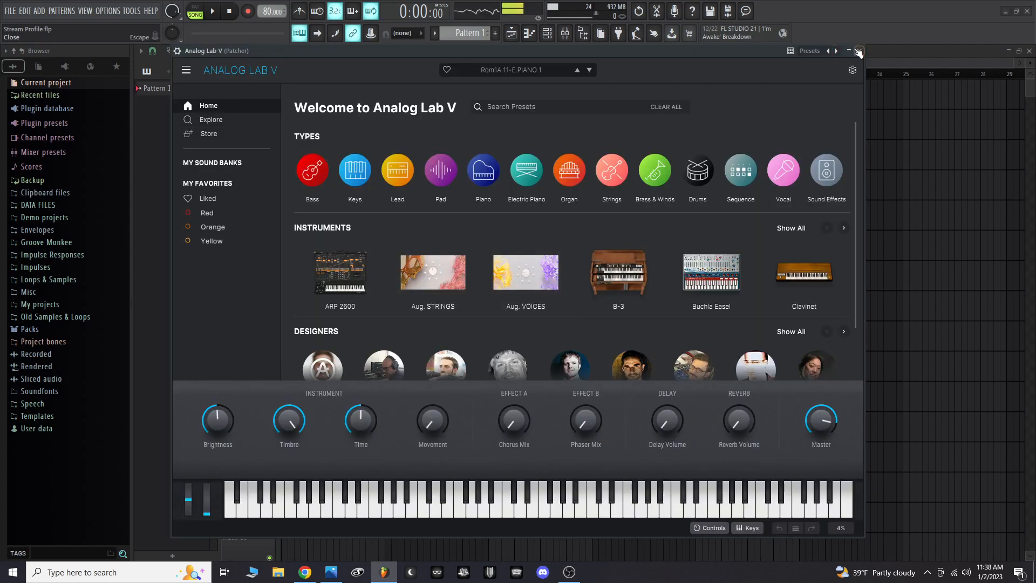
{"action": "left_click", "coordinate": [858, 51]}
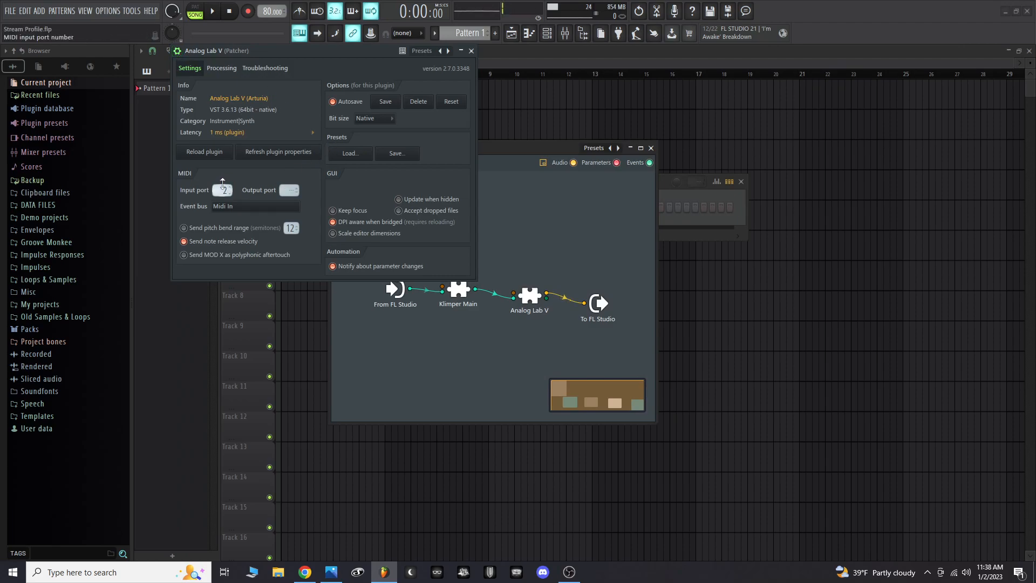
{"action": "left_click", "coordinate": [222, 182]}
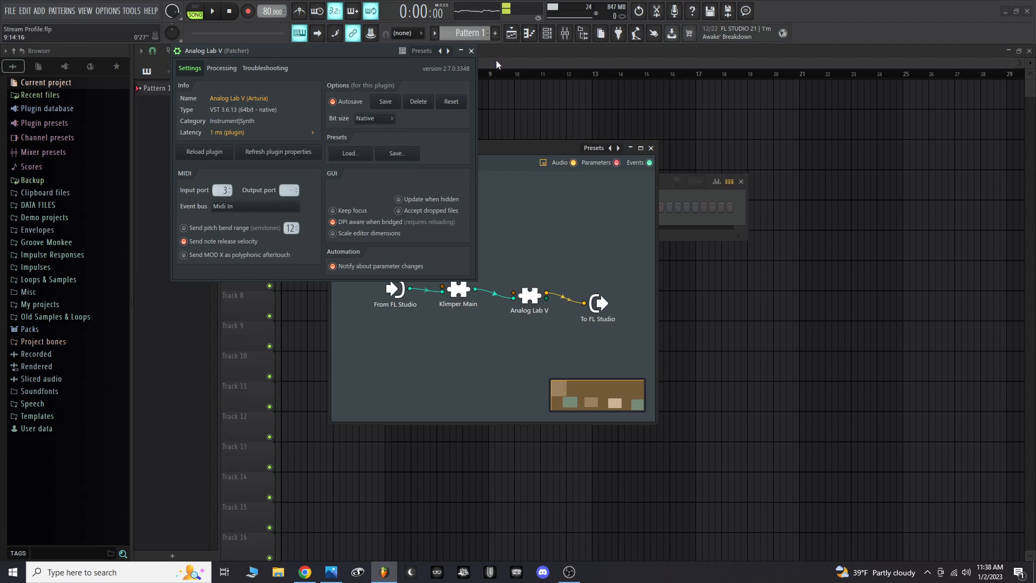
{"action": "mouse_move", "coordinate": [423, 71]}
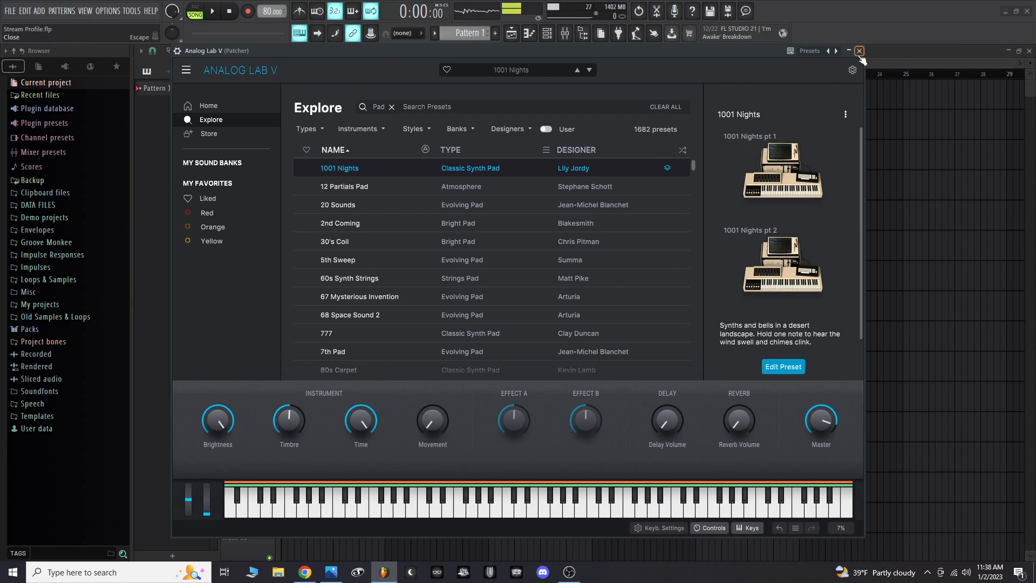
- Close Analog Lab V, then add a C chord in Klimper Main's edit mode
{"action": "left_click", "coordinate": [859, 51]}
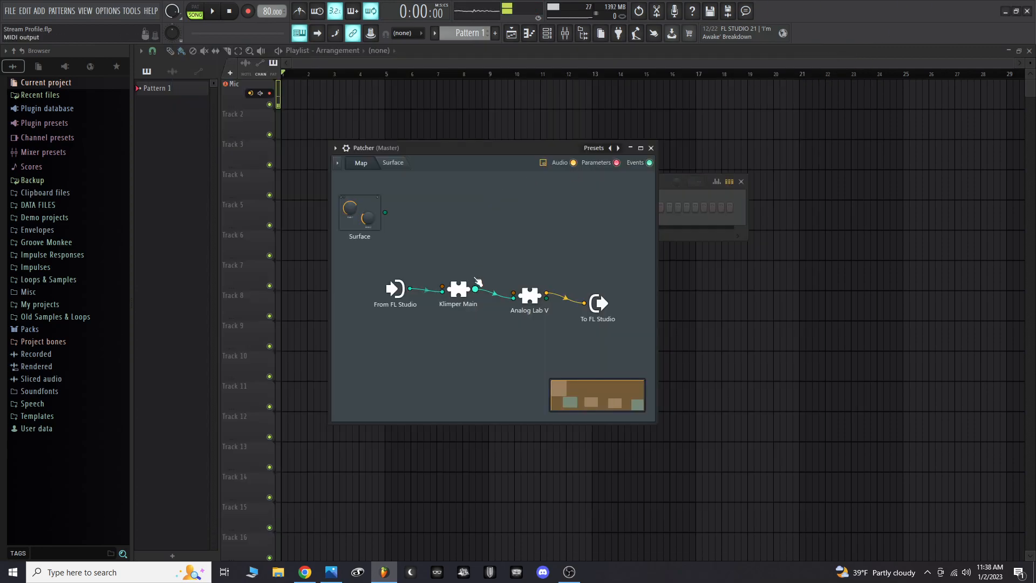
{"action": "left_click", "coordinate": [458, 292]}
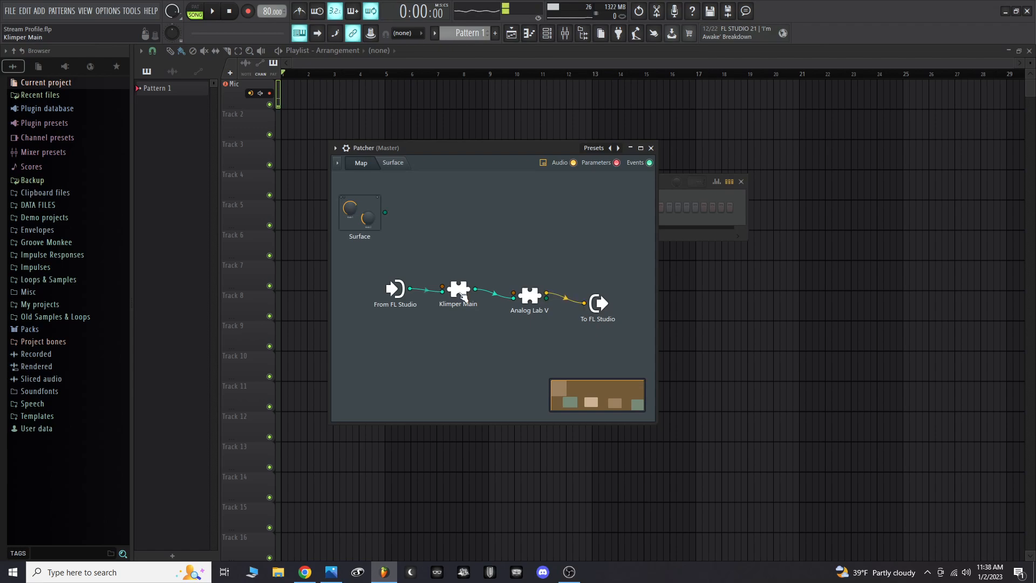
{"action": "double_click", "coordinate": [459, 288]}
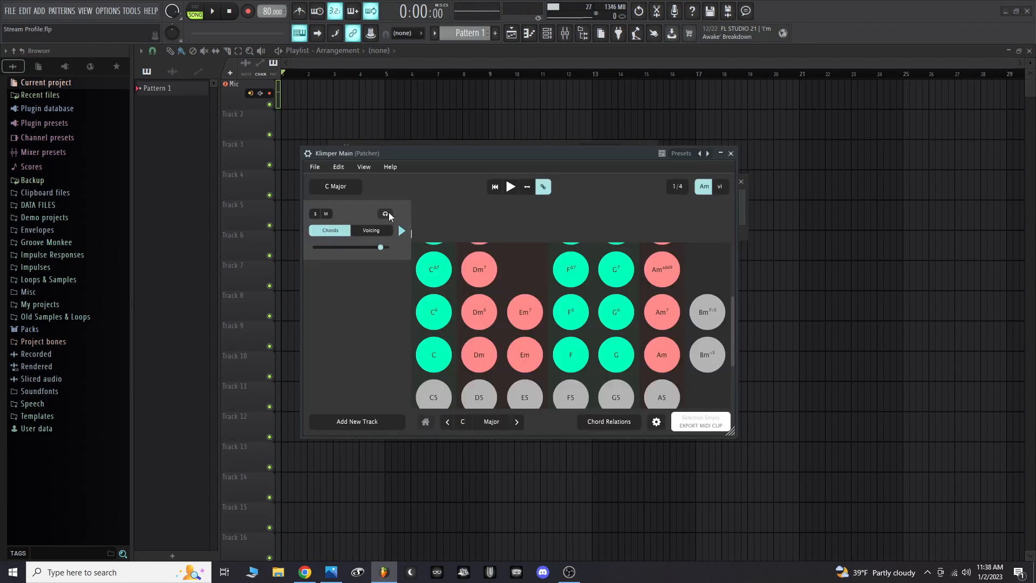
{"action": "left_click", "coordinate": [385, 213]}
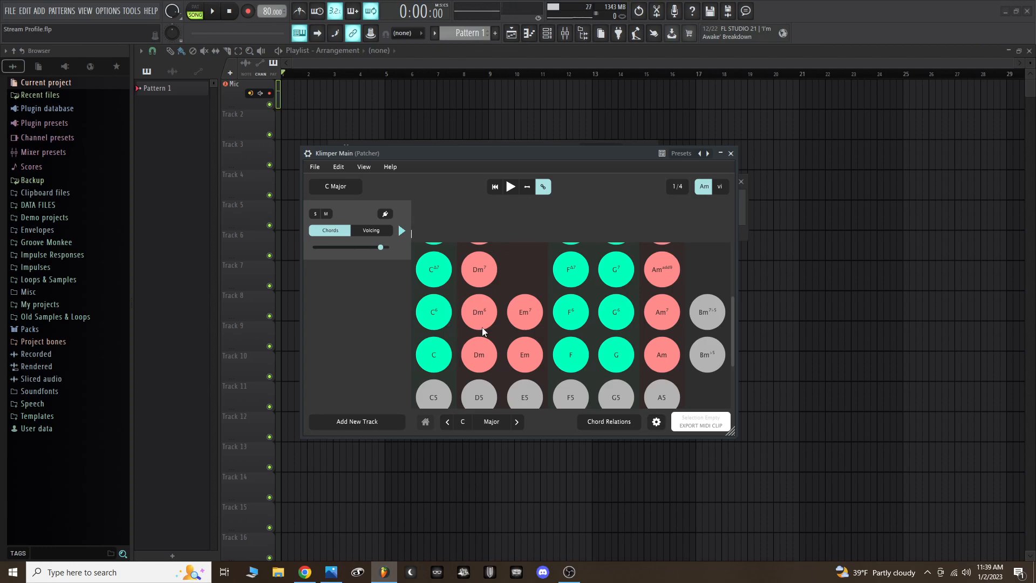
{"action": "left_click", "coordinate": [433, 355]}
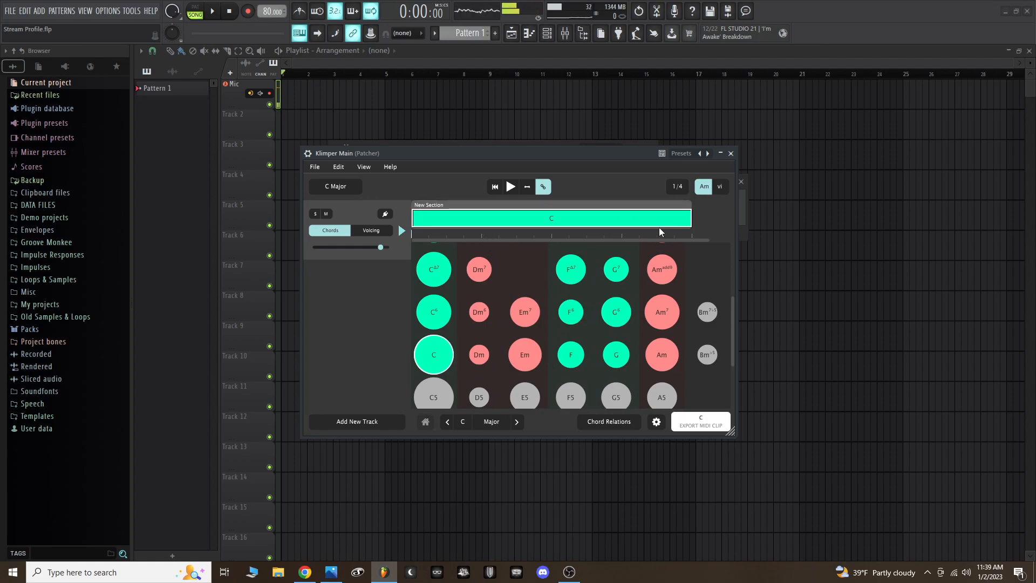
{"action": "mouse_move", "coordinate": [371, 277]}
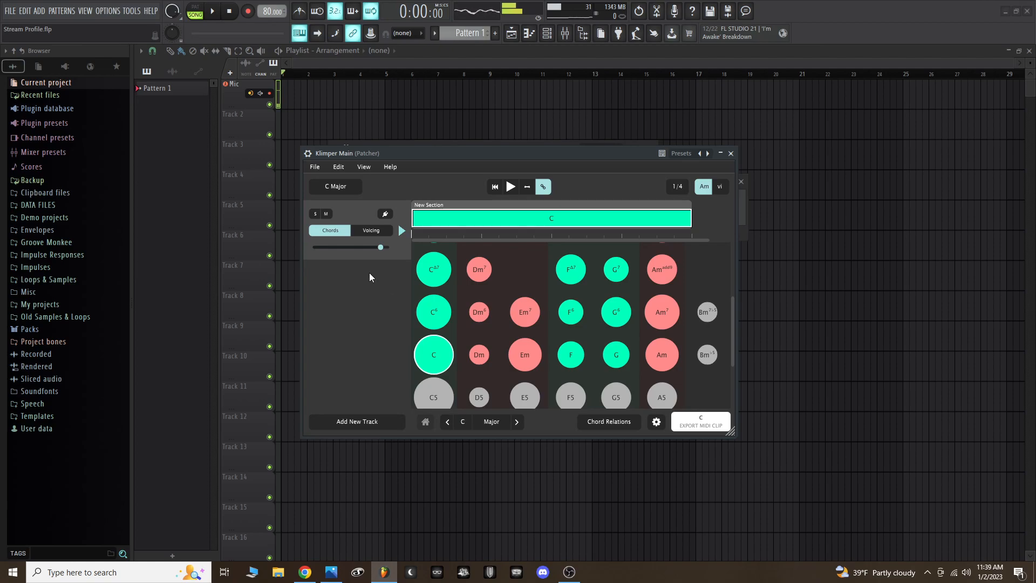
{"action": "mouse_move", "coordinate": [511, 215]}
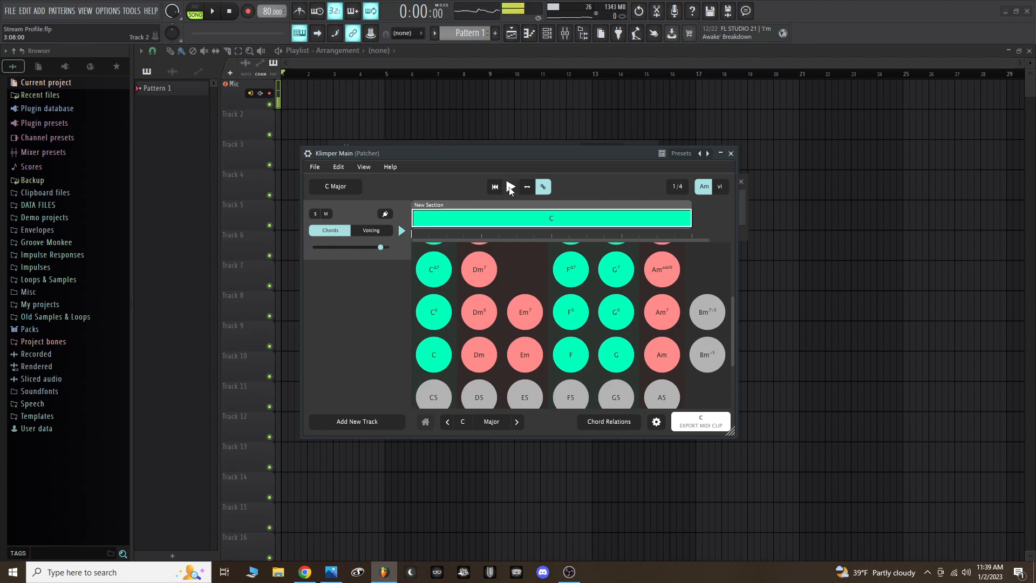
- Play the chord section and drag the C chord block to about half length
{"action": "left_click", "coordinate": [511, 187]}
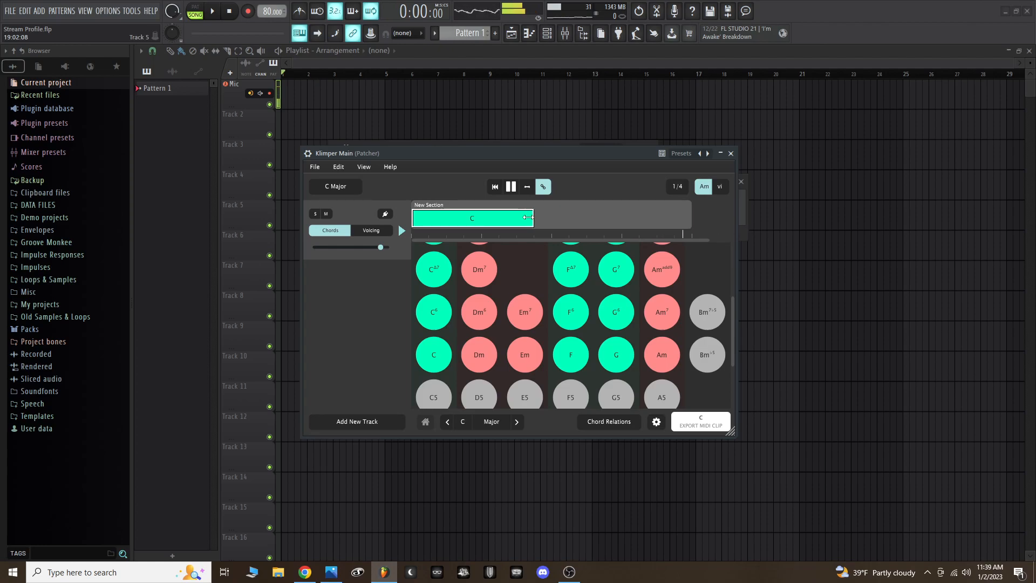
{"action": "left_click", "coordinate": [570, 355]}
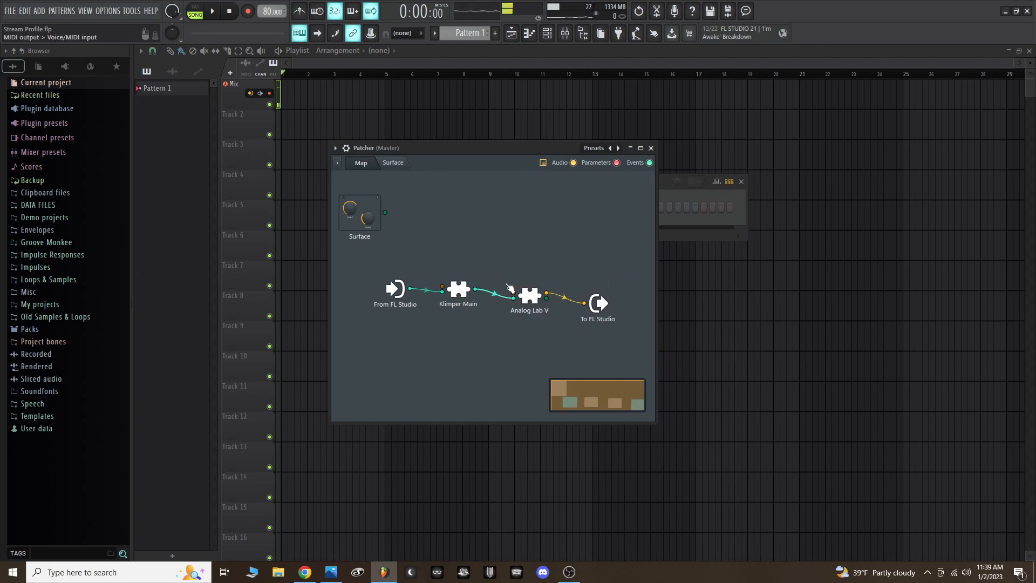
- Review Klimper Main's C and F chords, then open Analog Lab V's editor
{"action": "left_click", "coordinate": [457, 292]}
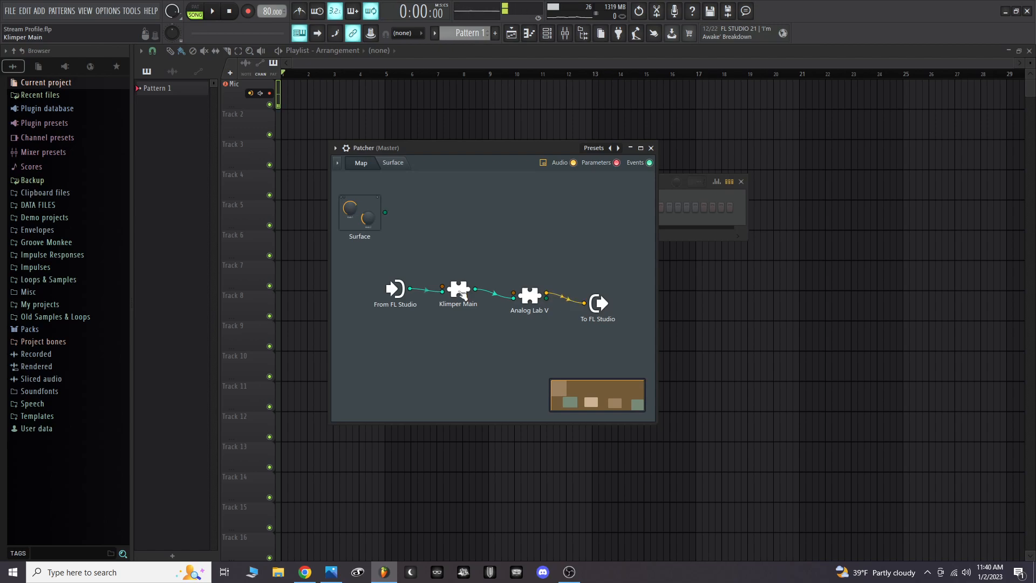
{"action": "double_click", "coordinate": [457, 290]}
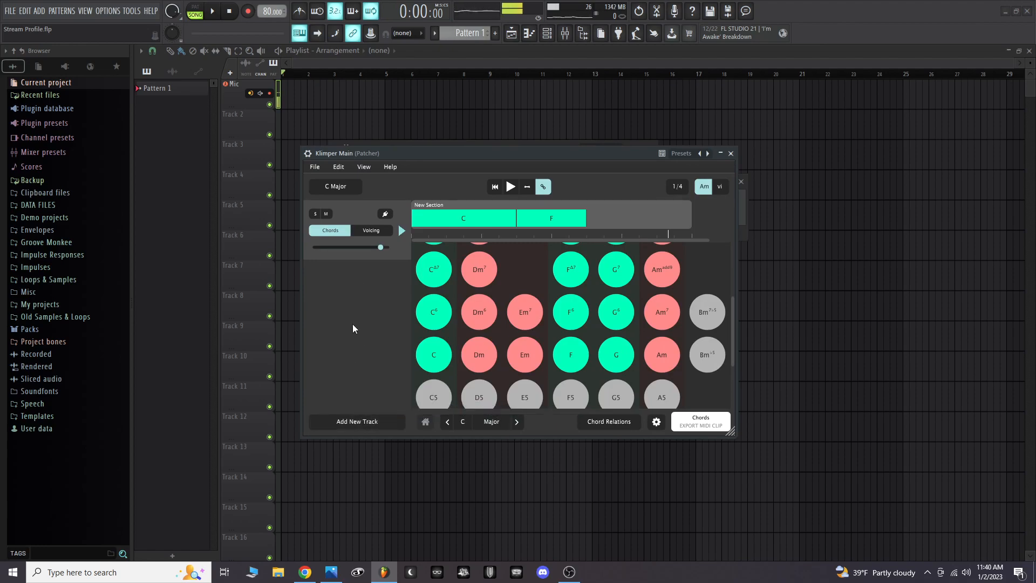
{"action": "mouse_move", "coordinate": [450, 290]}
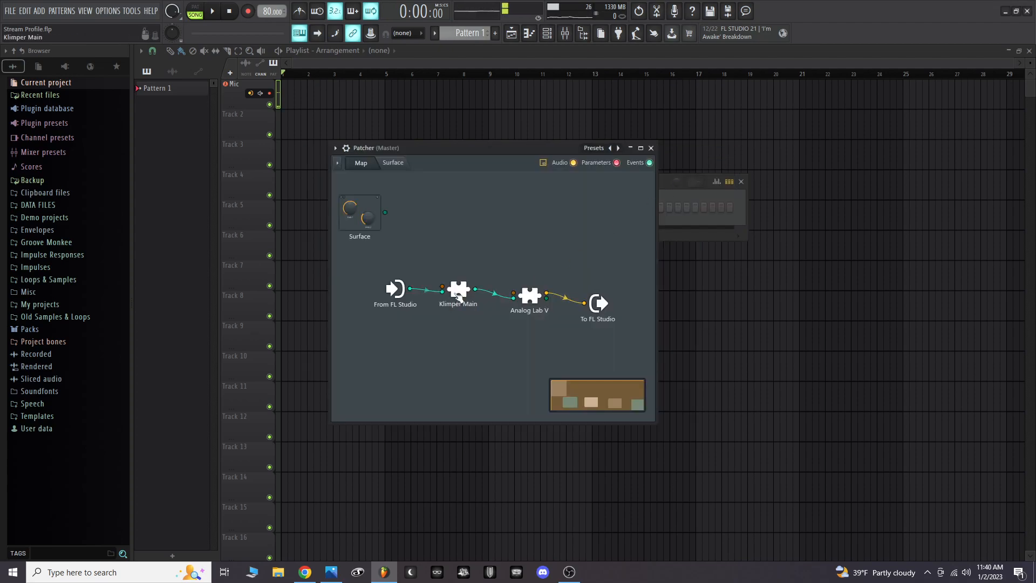
{"action": "double_click", "coordinate": [530, 294]}
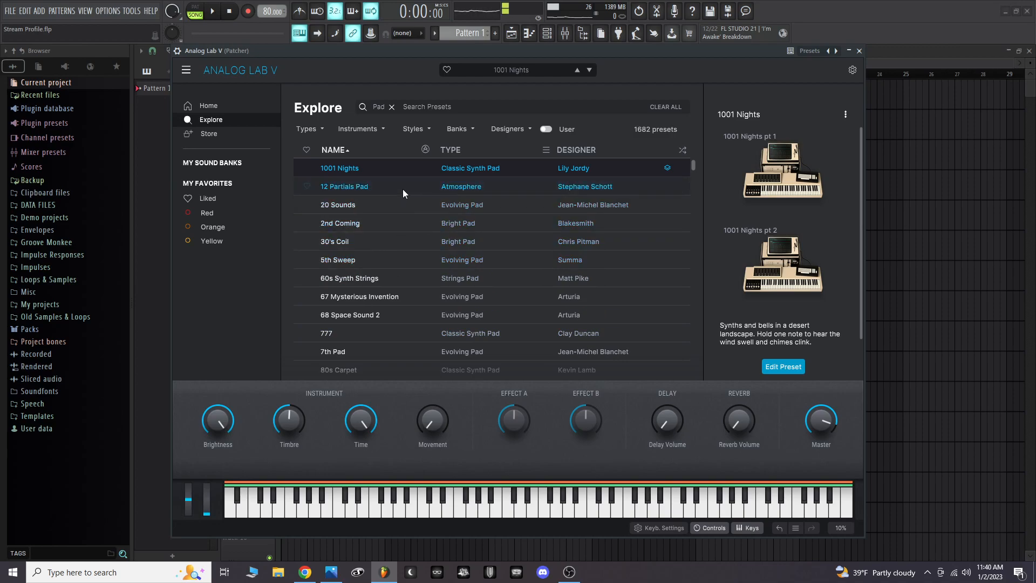
- Load the 80s Pad preset in Analog Lab V and close the Patcher window
{"action": "scroll", "scroll_direction": "down", "scroll_amount": 3}
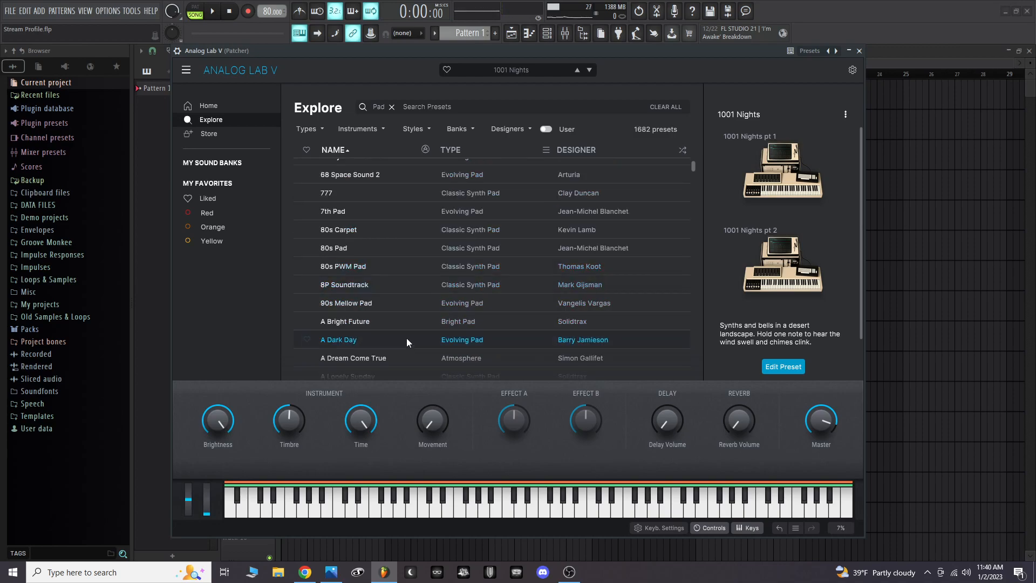
{"action": "scroll", "scroll_direction": "down", "scroll_amount": 3}
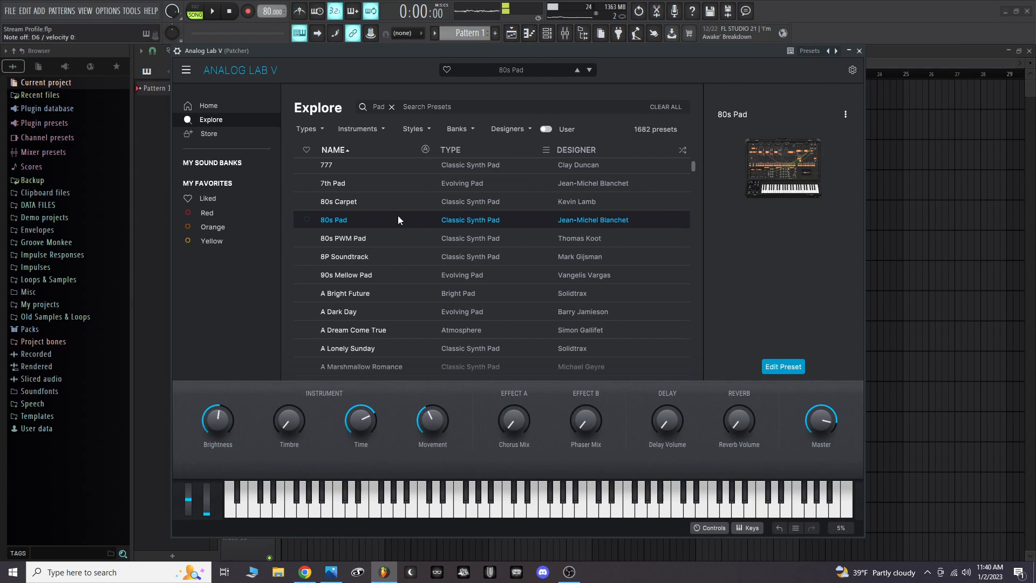
{"action": "left_click", "coordinate": [364, 238]}
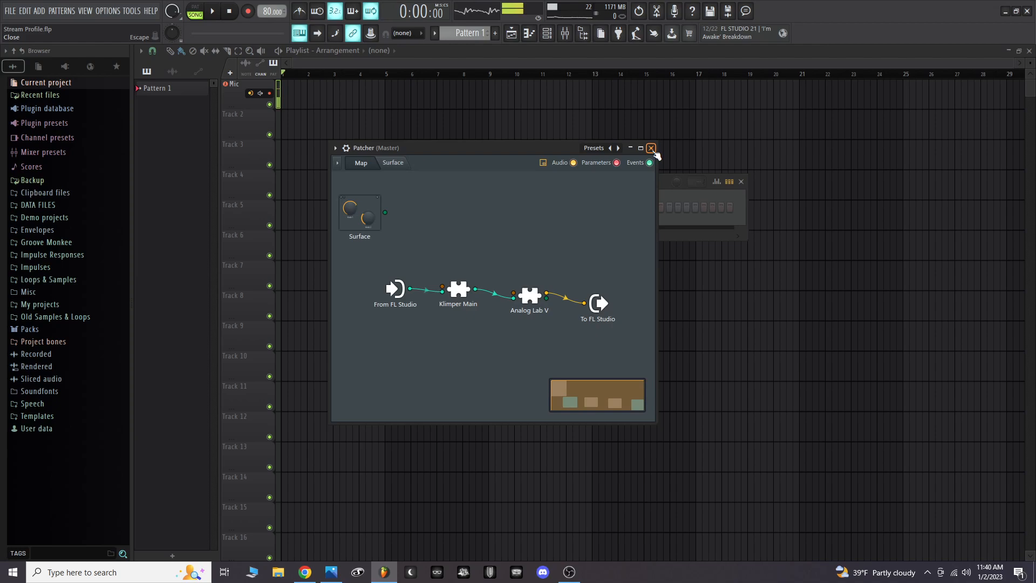
{"action": "left_click", "coordinate": [650, 147]}
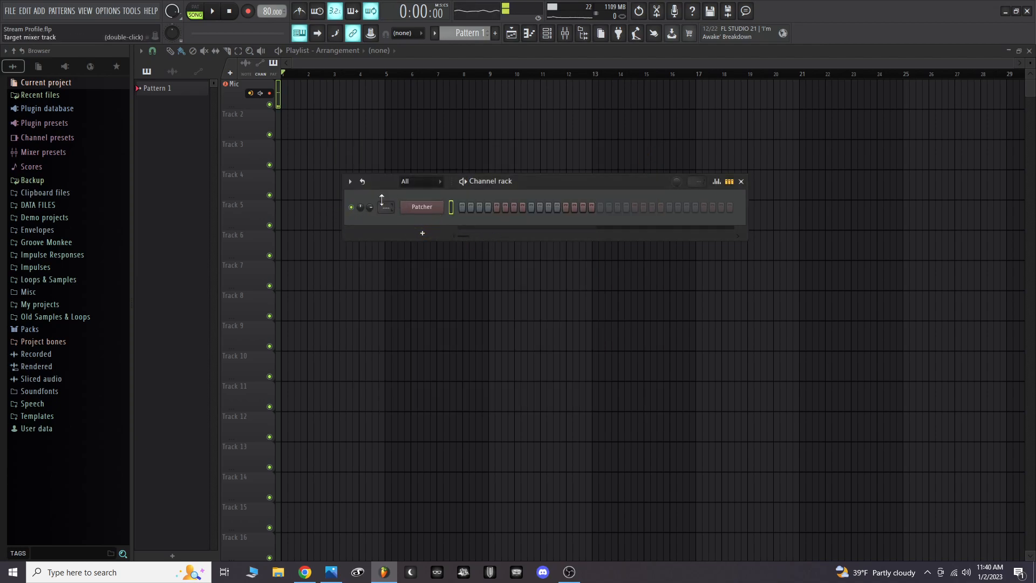
{"action": "right_click", "coordinate": [421, 207]}
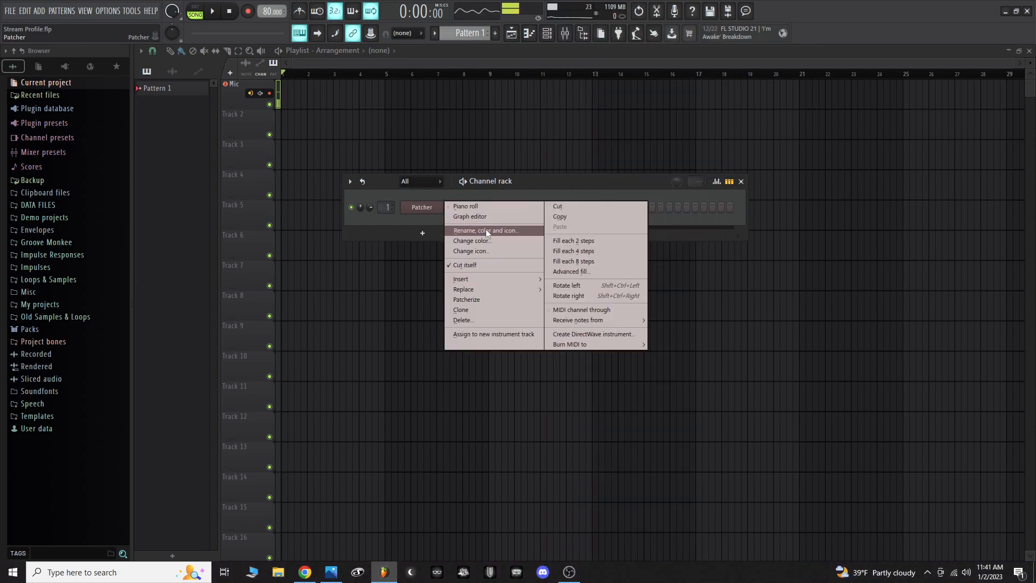
- Rename the Patcher channel to 'klimper pad' through Rename, color and icon
{"action": "left_click", "coordinate": [486, 230]}
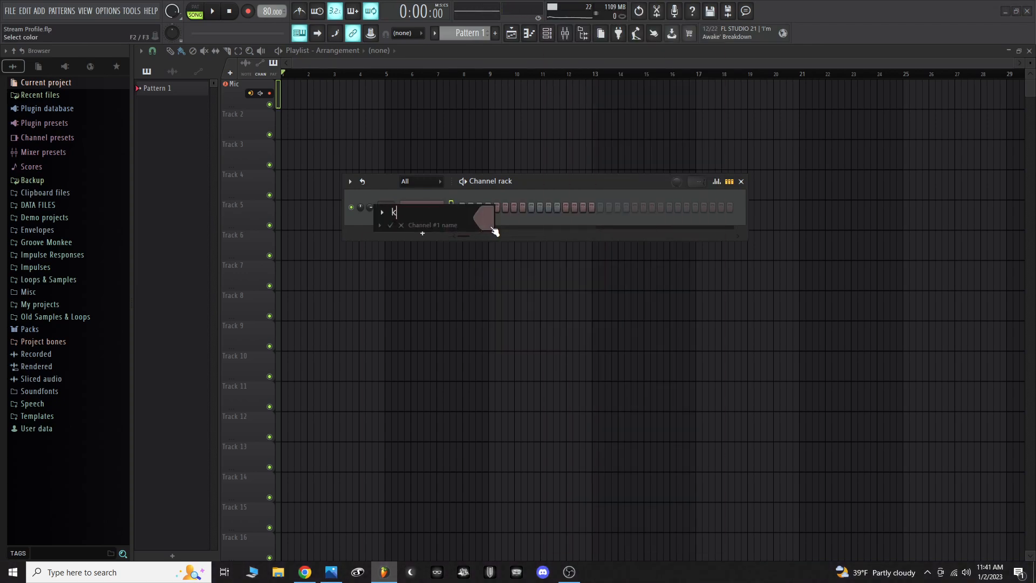
{"action": "type", "text": "limper"}
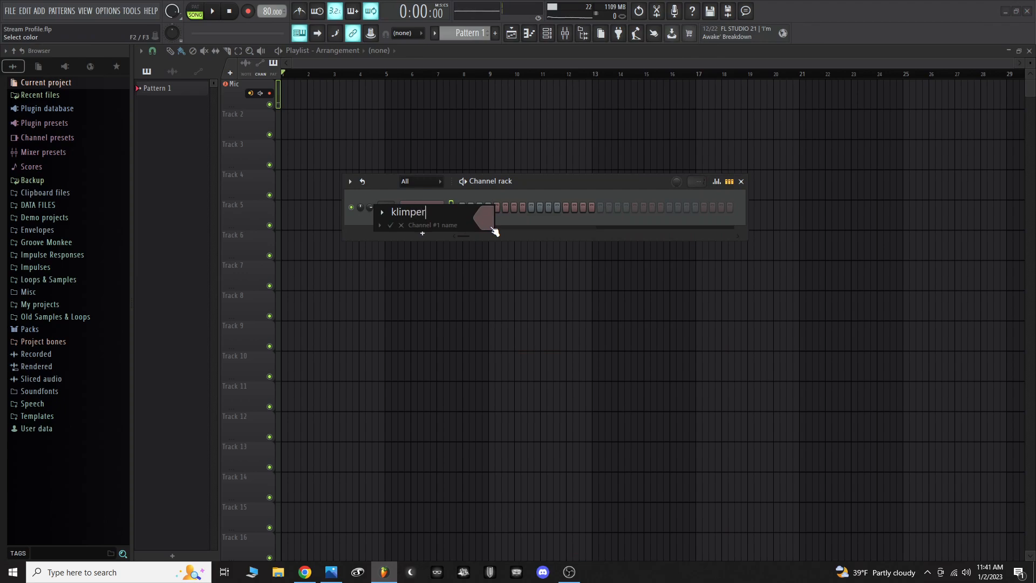
{"action": "type", "text": "pad"}
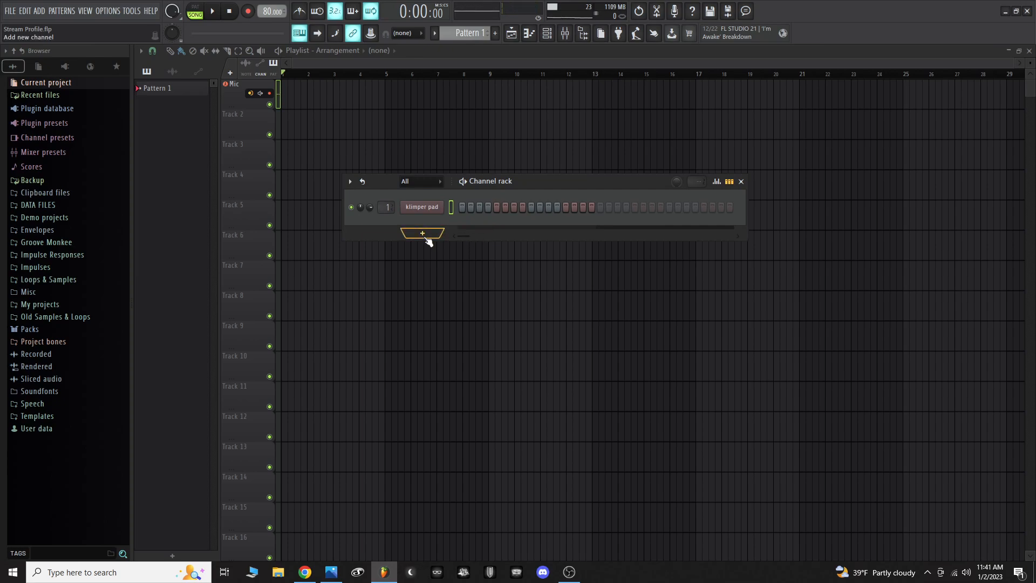
- Add a new Patcher channel and insert Klimper Track into its map
{"action": "left_click", "coordinate": [421, 232]}
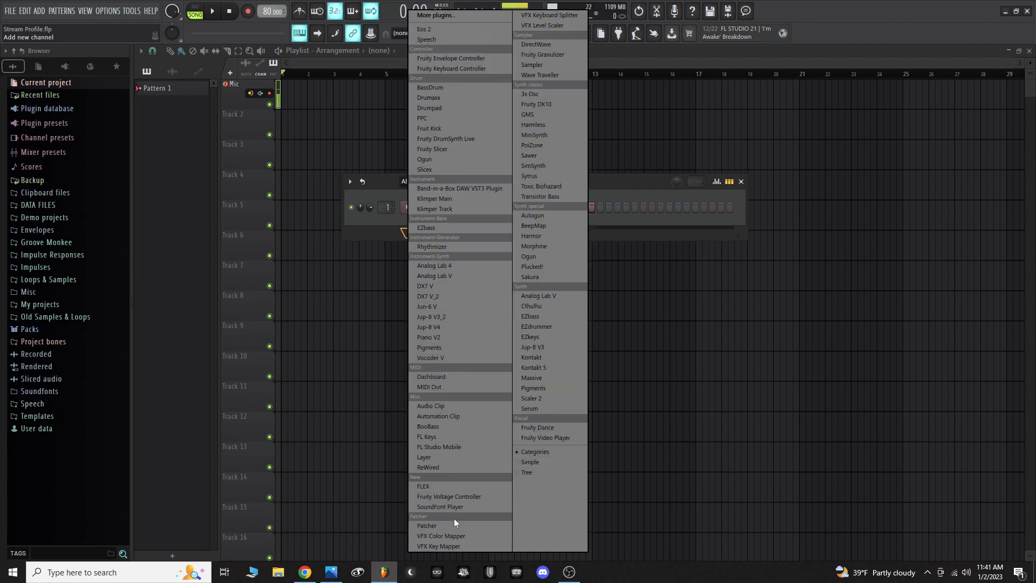
{"action": "mouse_move", "coordinate": [453, 525]}
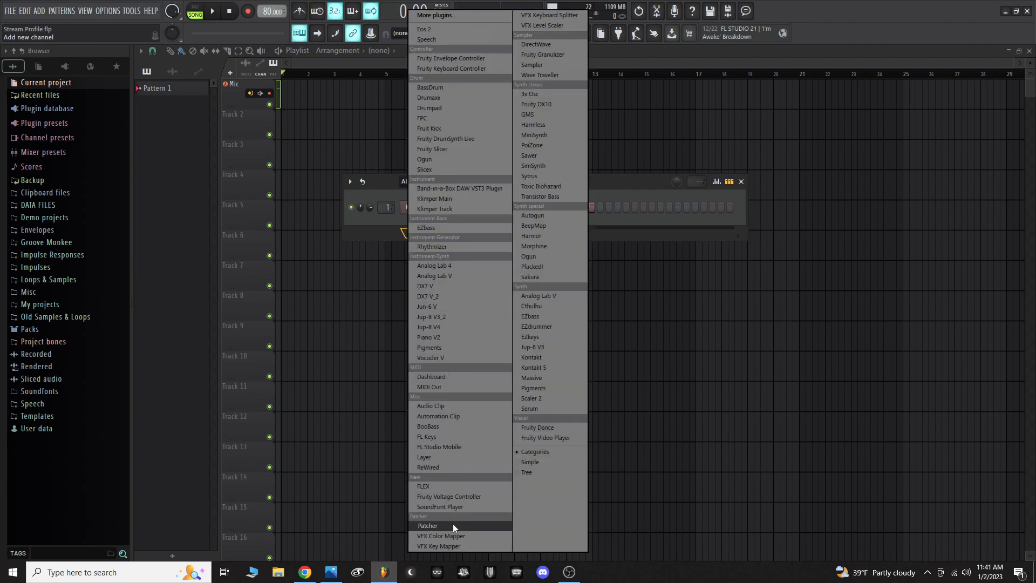
{"action": "left_click", "coordinate": [428, 525]}
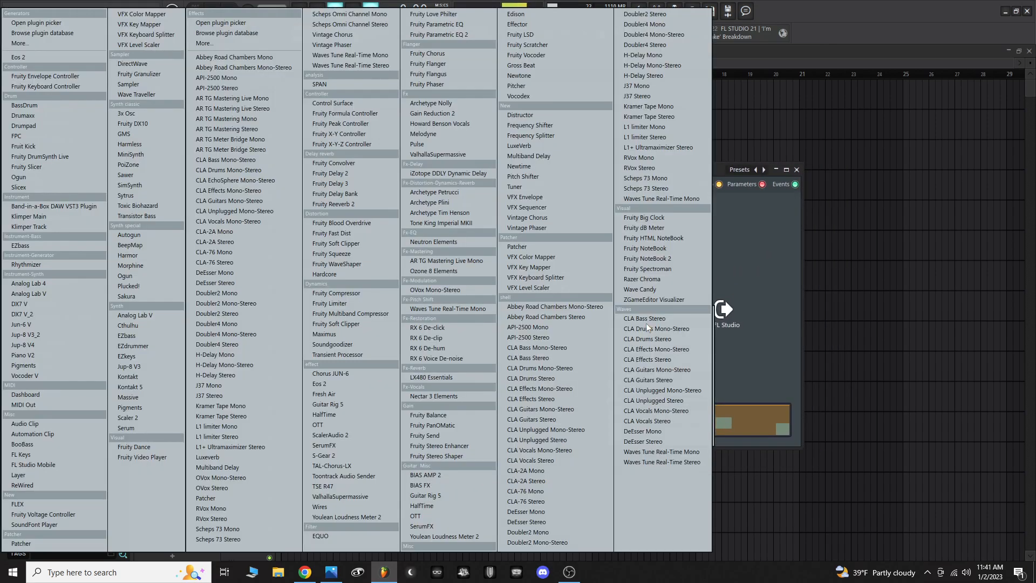
{"action": "mouse_move", "coordinate": [235, 313]}
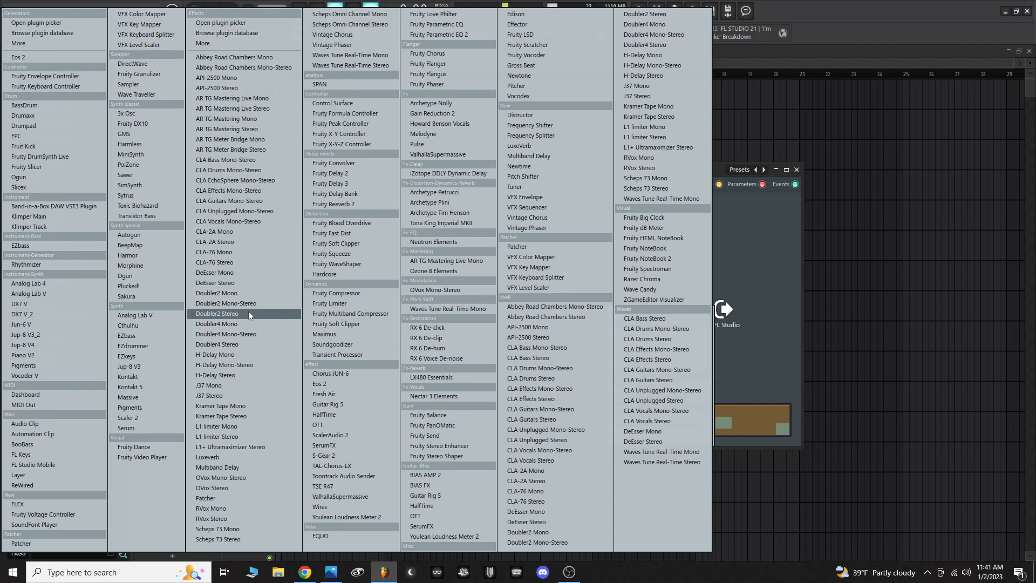
{"action": "mouse_move", "coordinate": [18, 324]}
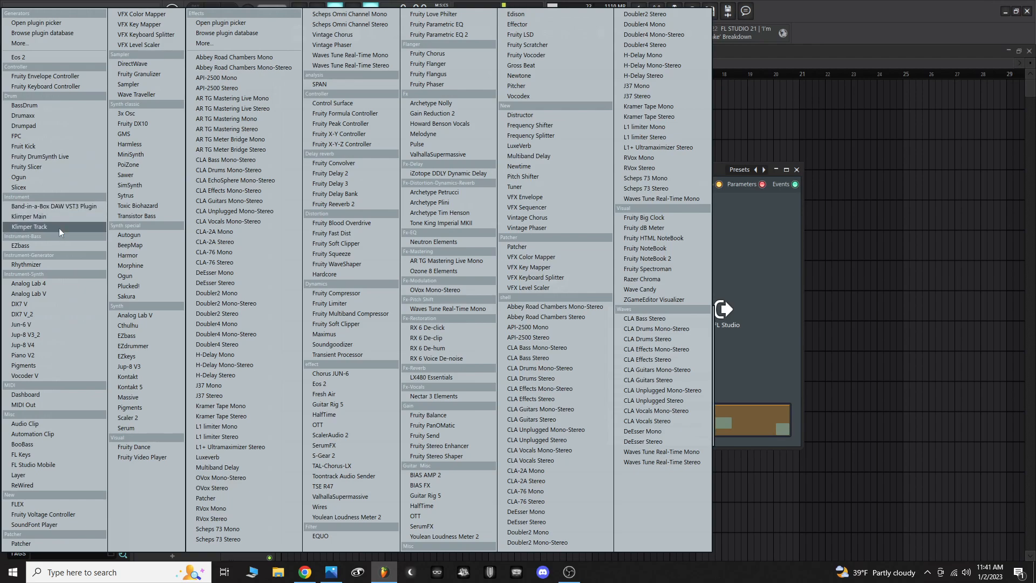
{"action": "left_click", "coordinate": [29, 226]}
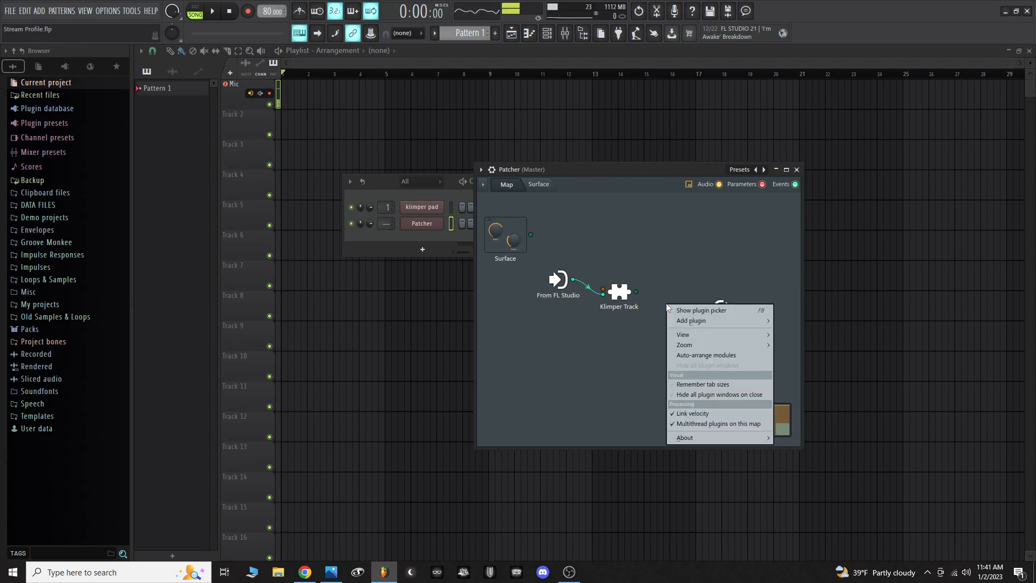
{"action": "mouse_move", "coordinate": [700, 320]}
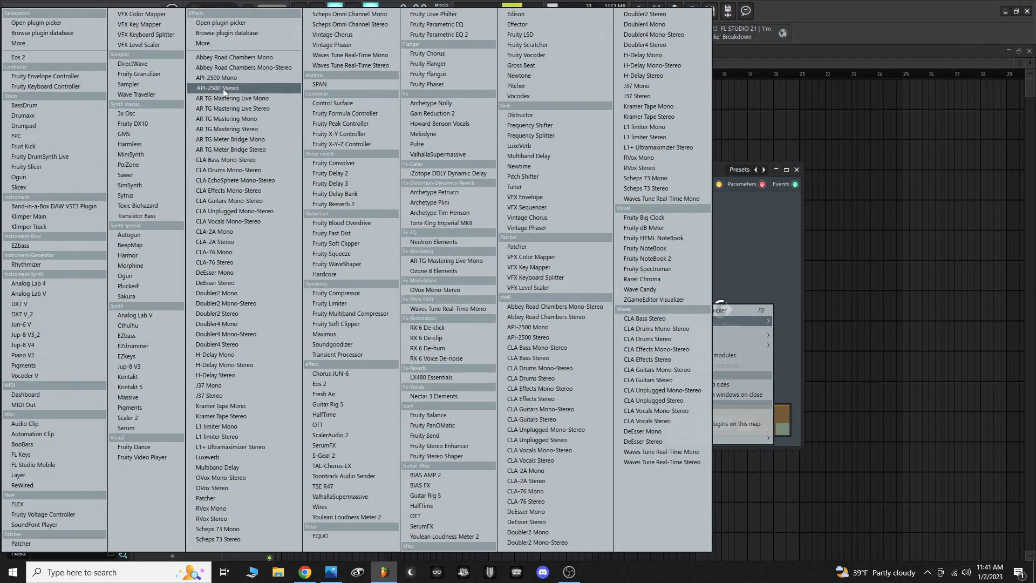
{"action": "mouse_move", "coordinate": [28, 293]}
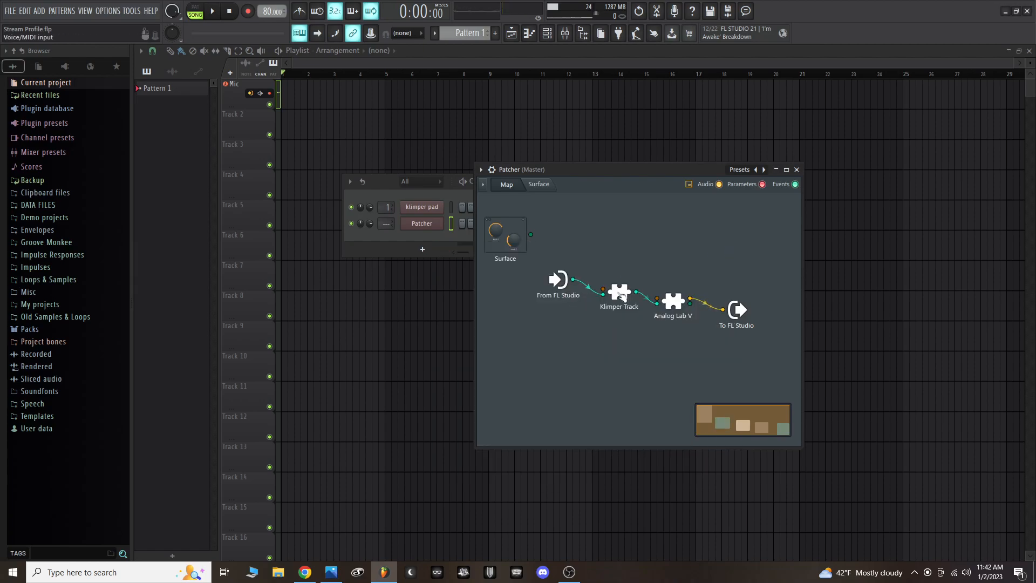
- Open the Analog Lab V plugin after Klimper Track, checking its MIDI input port
{"action": "double_click", "coordinate": [673, 301]}
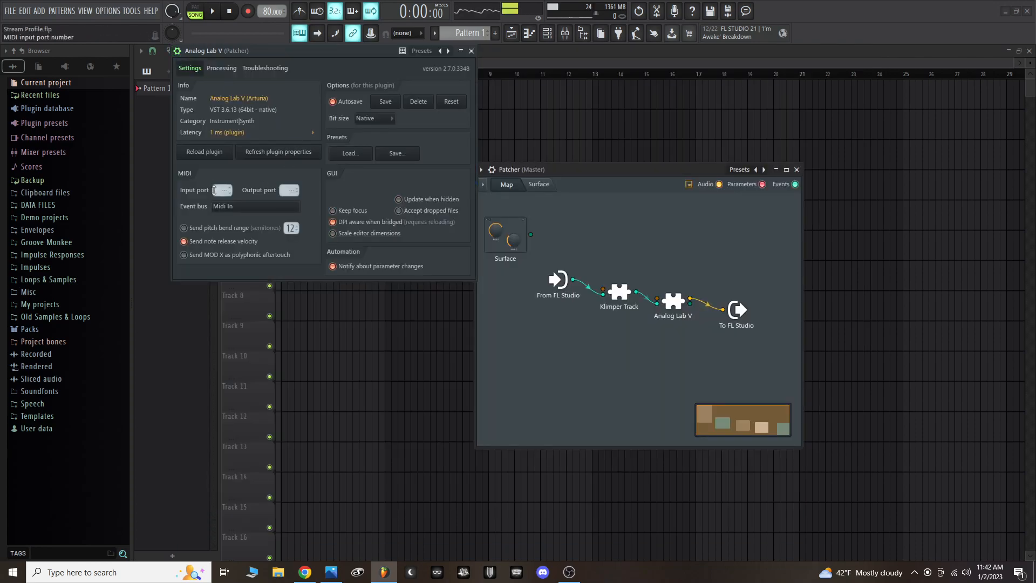
{"action": "left_click", "coordinate": [221, 186]}
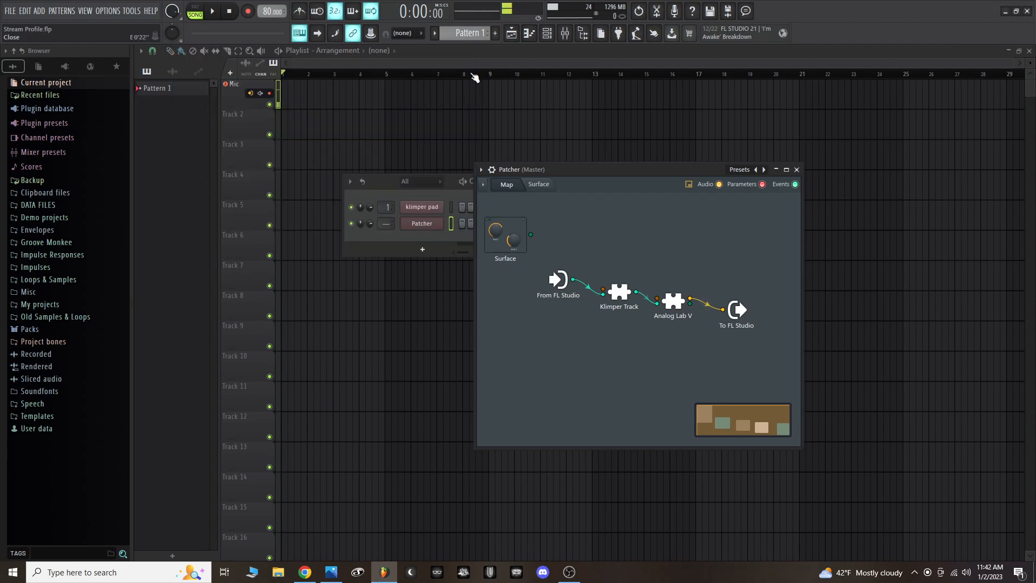
{"action": "mouse_move", "coordinate": [624, 276]}
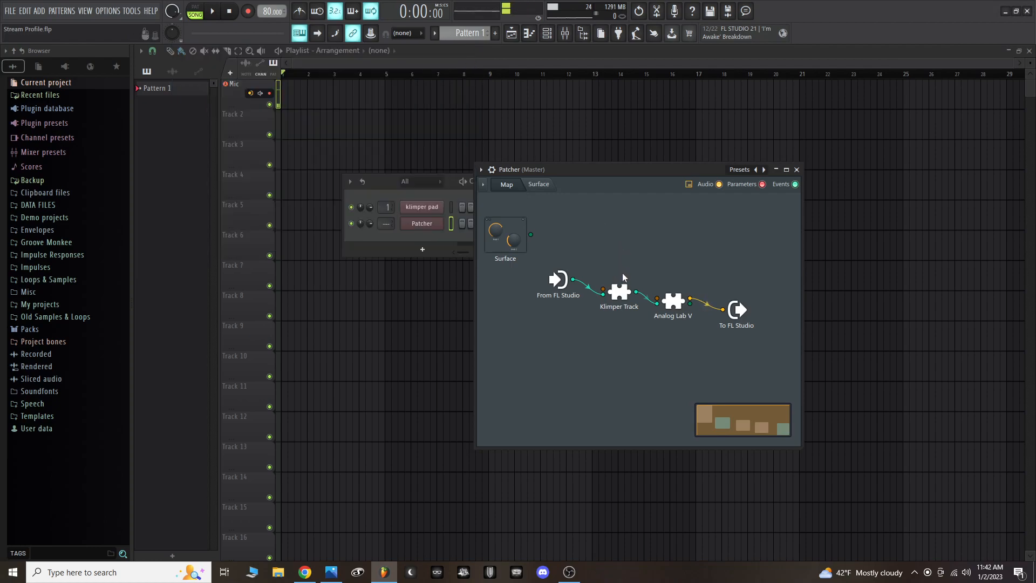
{"action": "mouse_move", "coordinate": [620, 264]}
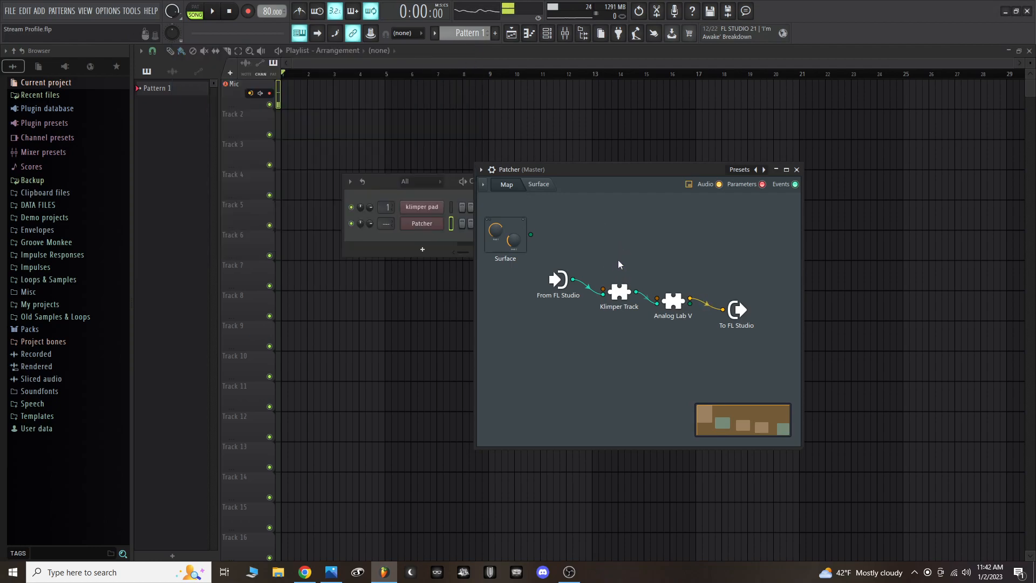
{"action": "double_click", "coordinate": [673, 302]}
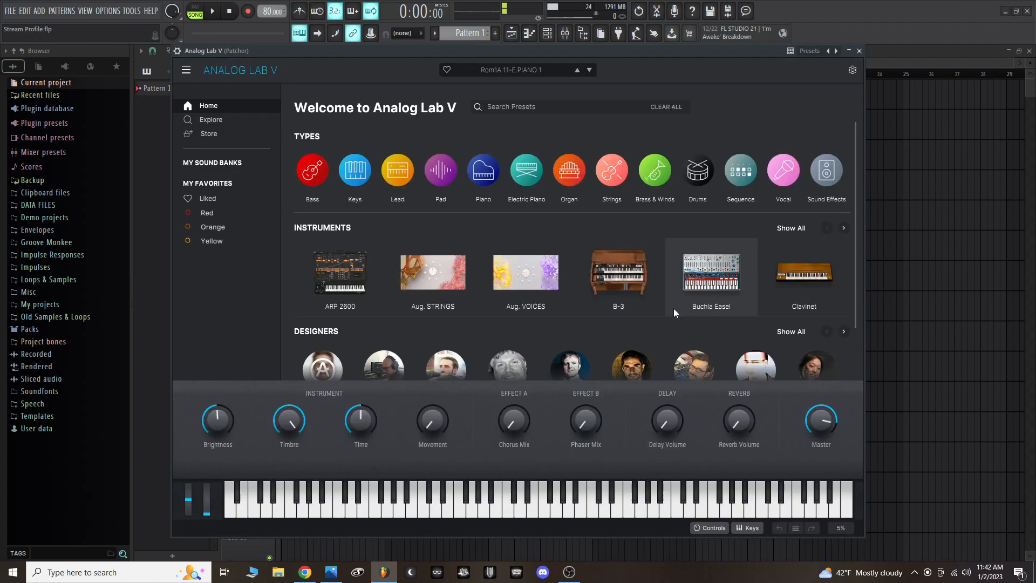
- Load the 31 Bass 1 sub bass preset from Analog Lab V's Bass type
{"action": "left_click", "coordinate": [312, 169]}
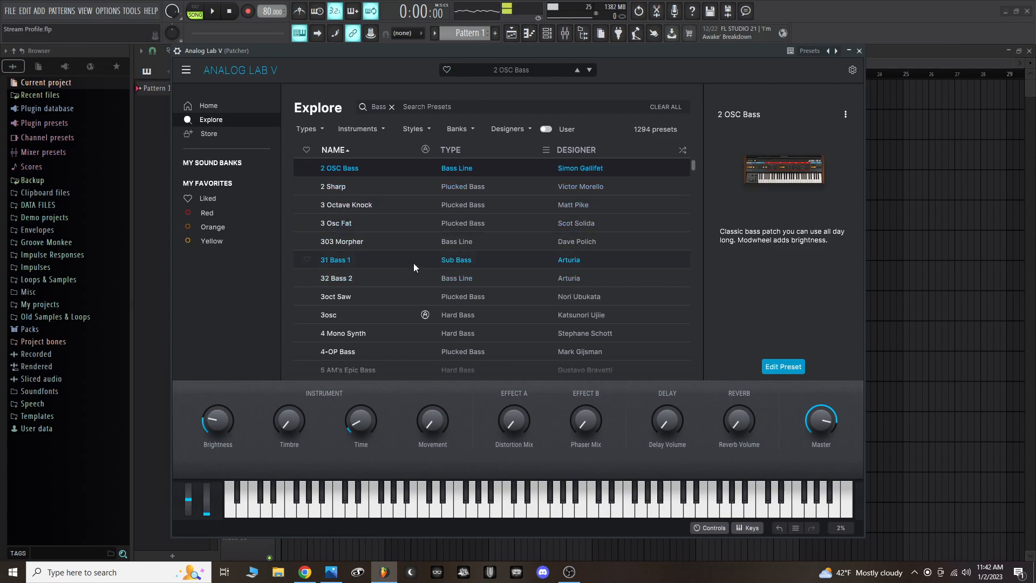
{"action": "left_click", "coordinate": [358, 260]}
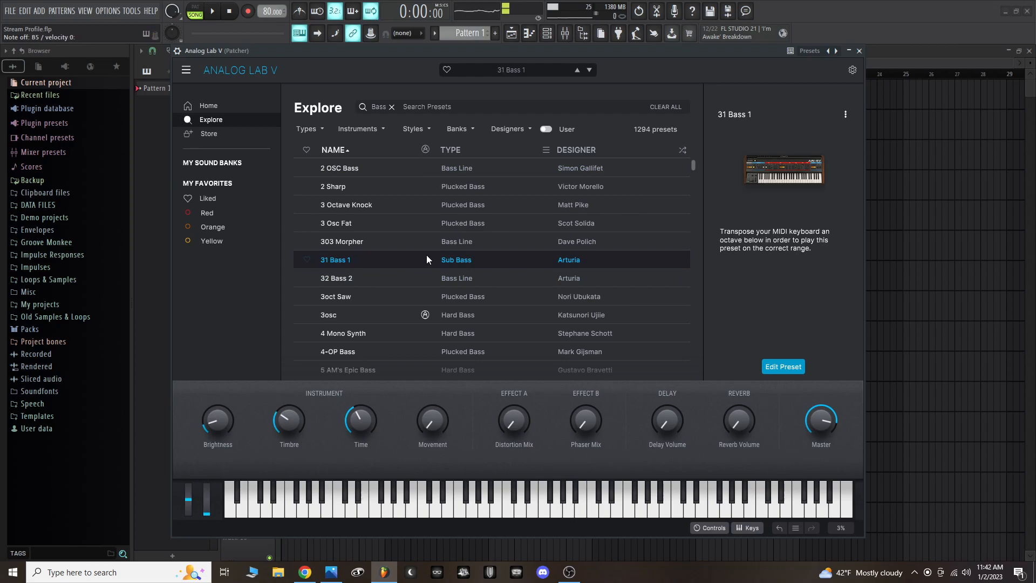
{"action": "left_click", "coordinate": [336, 278]}
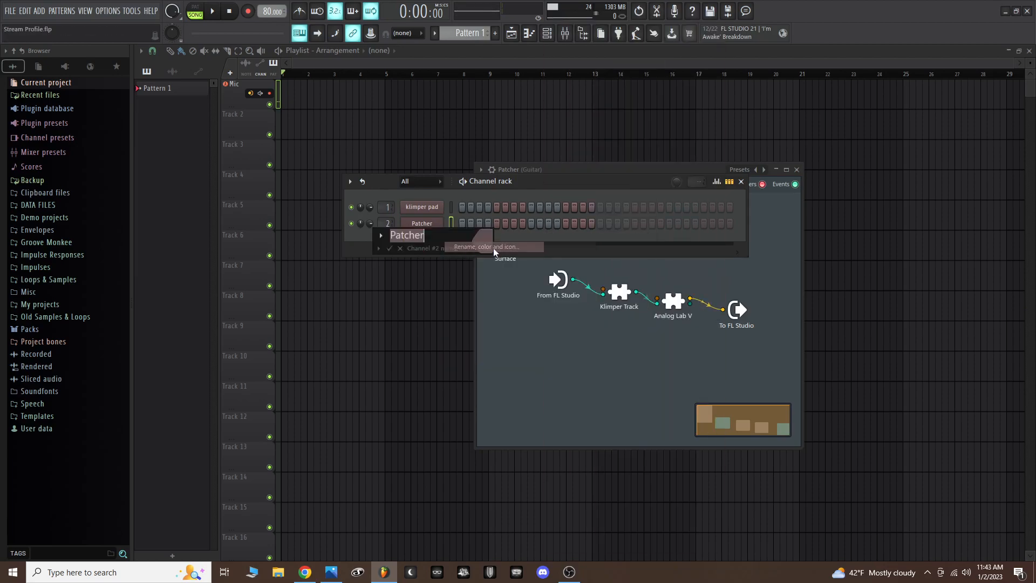
- Name the channel bASS, close its Patcher, and reopen the klimper pad patch map
{"action": "type", "text": "bAA"}
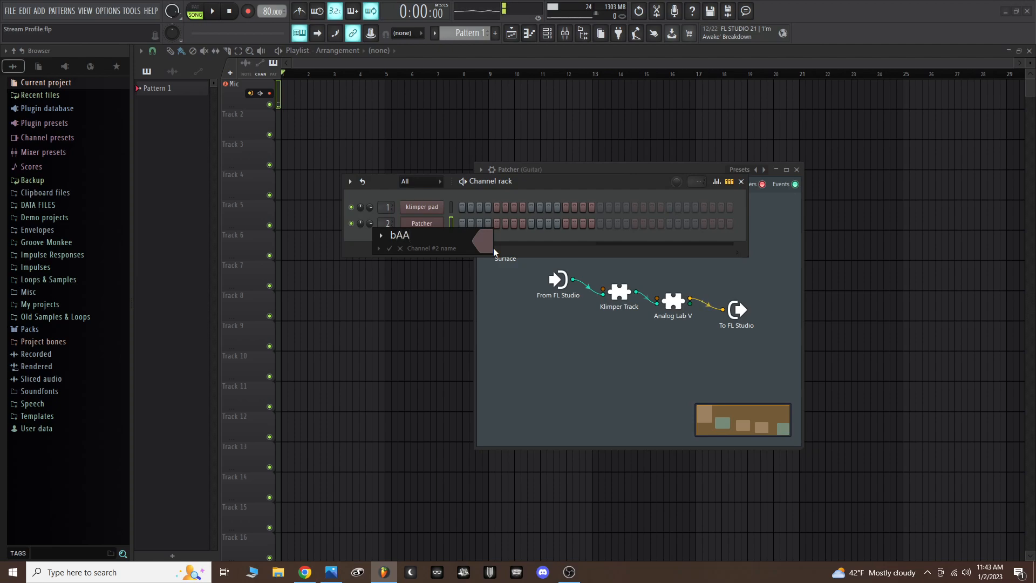
{"action": "type", "text": "SS"}
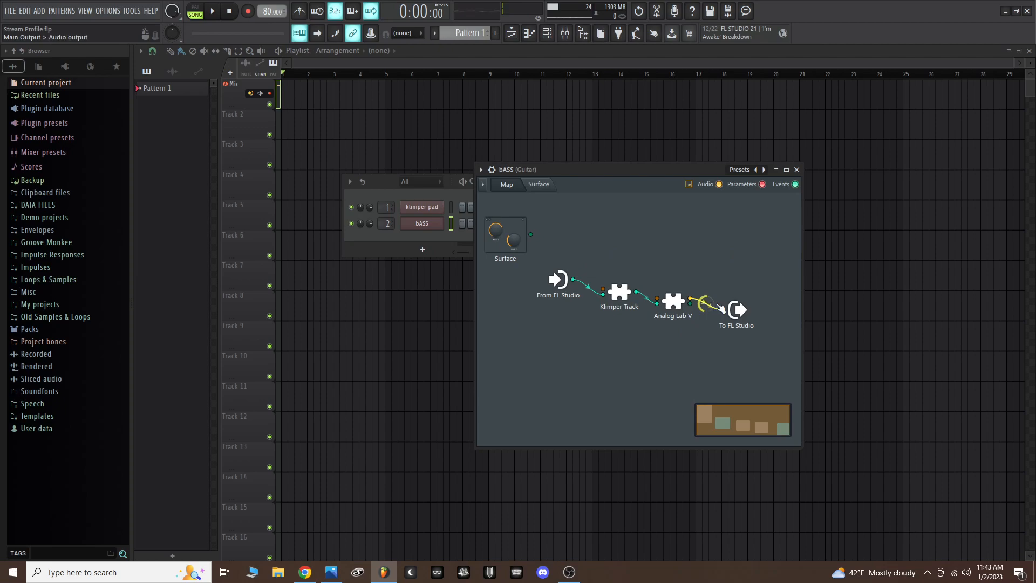
{"action": "left_click", "coordinate": [796, 170]}
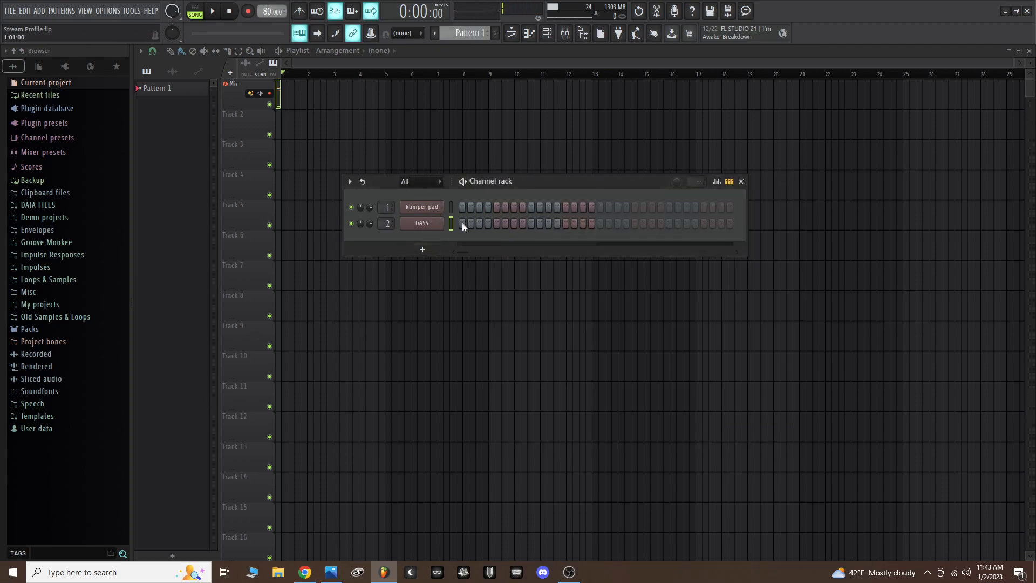
{"action": "left_click", "coordinate": [421, 223]}
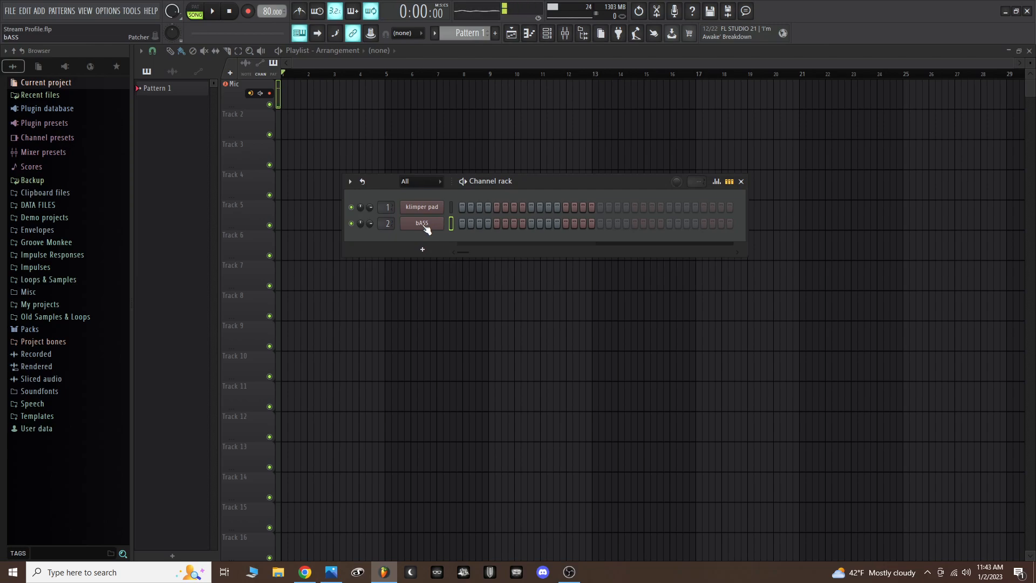
{"action": "left_click", "coordinate": [422, 207]}
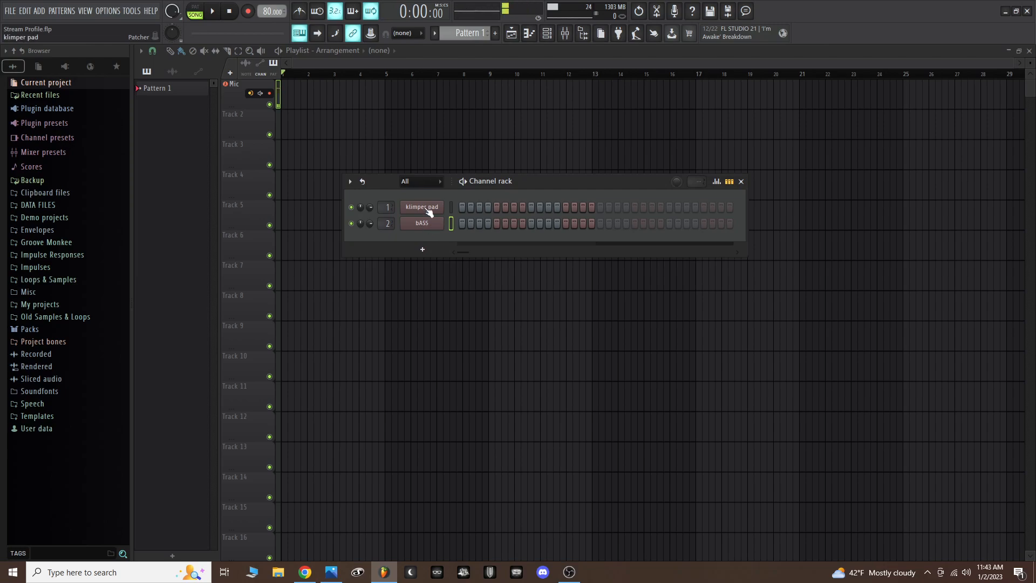
{"action": "left_click", "coordinate": [422, 207]}
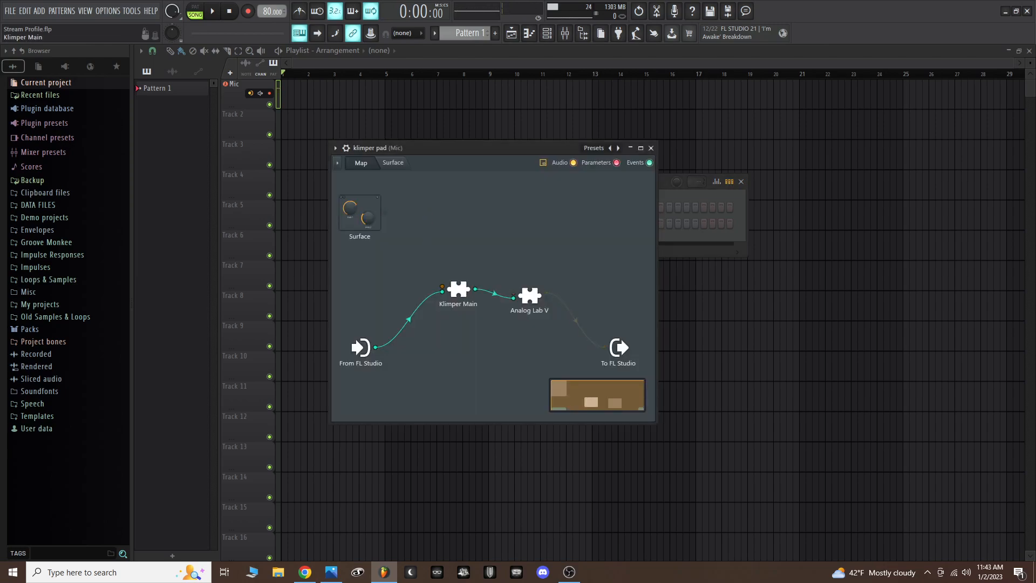
- Add a second Klimper Main track and name it BASS
{"action": "left_click_drag", "start_coordinate": [458, 294], "coordinate": [430, 290]}
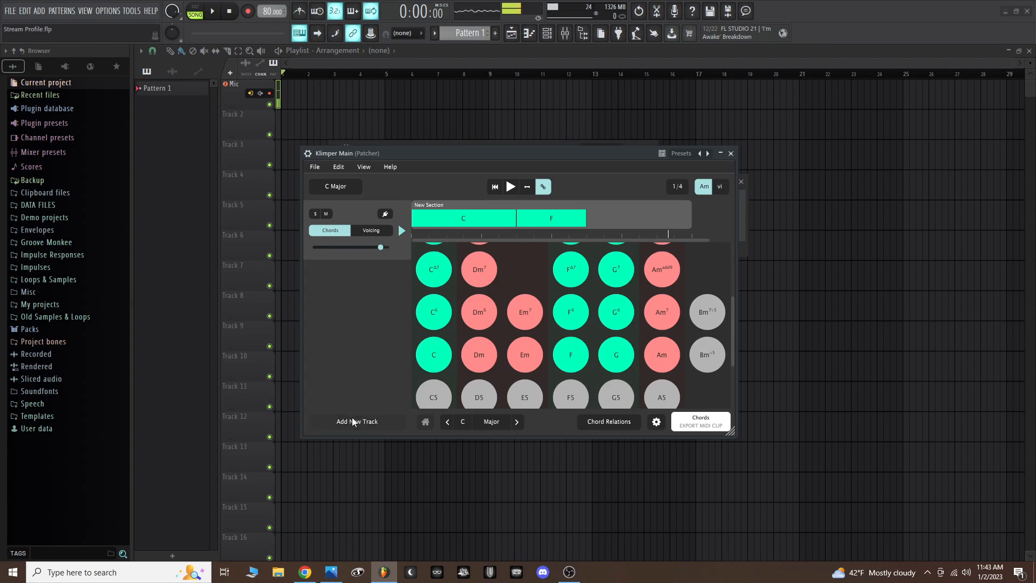
{"action": "mouse_move", "coordinate": [398, 427]}
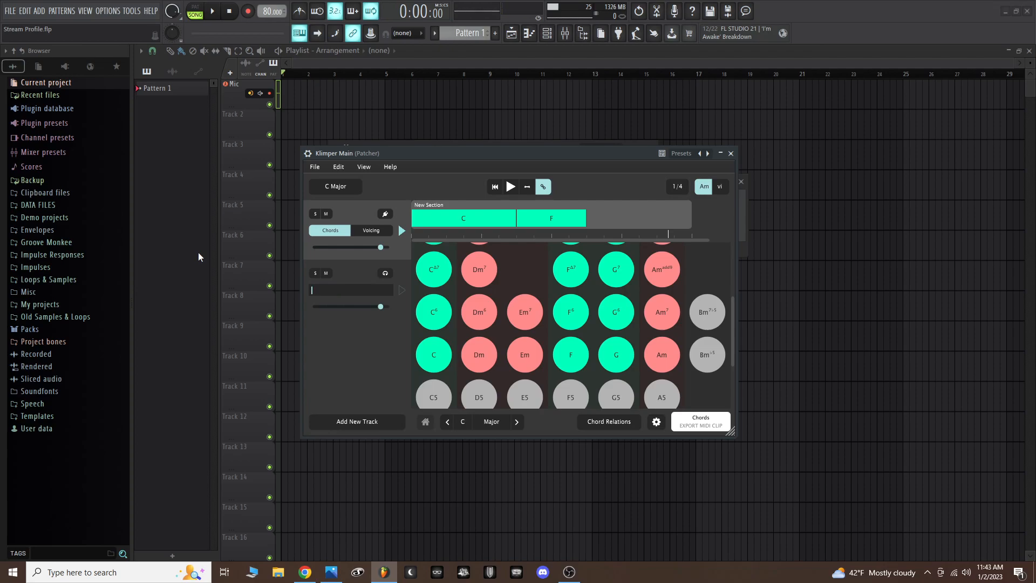
{"action": "type", "text": "BASS"}
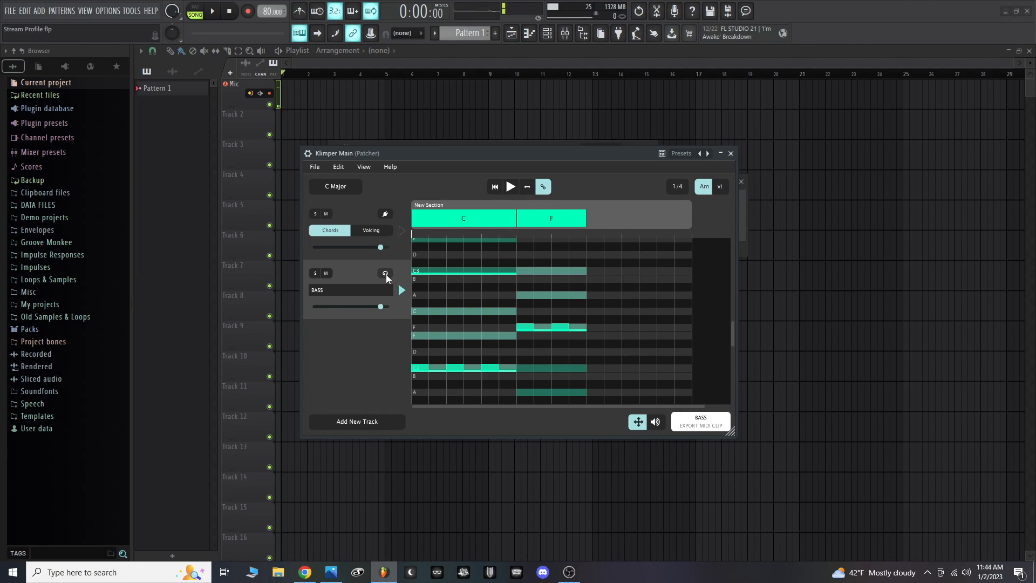
- Show the BASS track's output options: Midi Out, Klimper Track Plugin, Built-In Instruments
{"action": "left_click", "coordinate": [384, 273]}
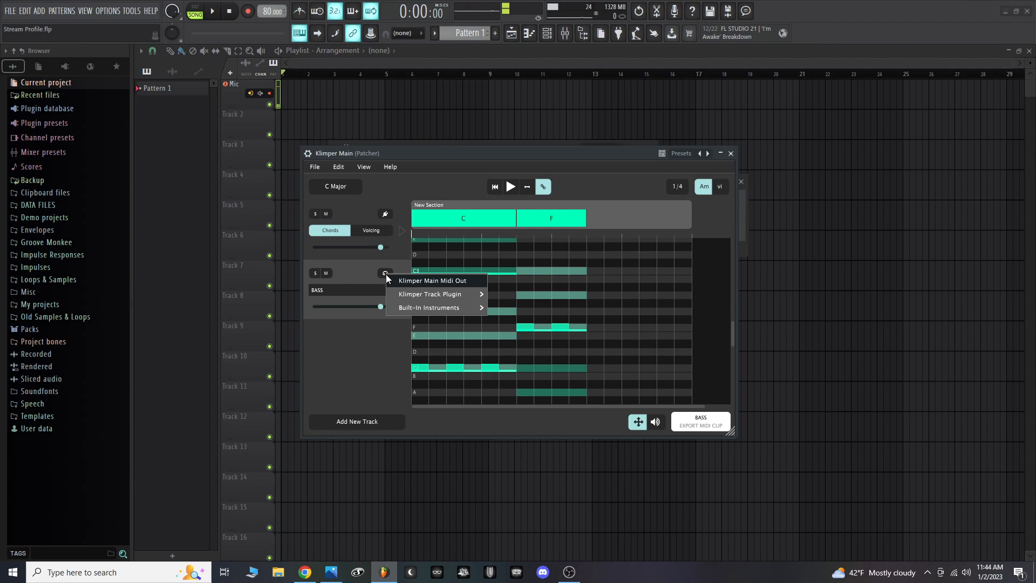
{"action": "mouse_move", "coordinate": [440, 294]}
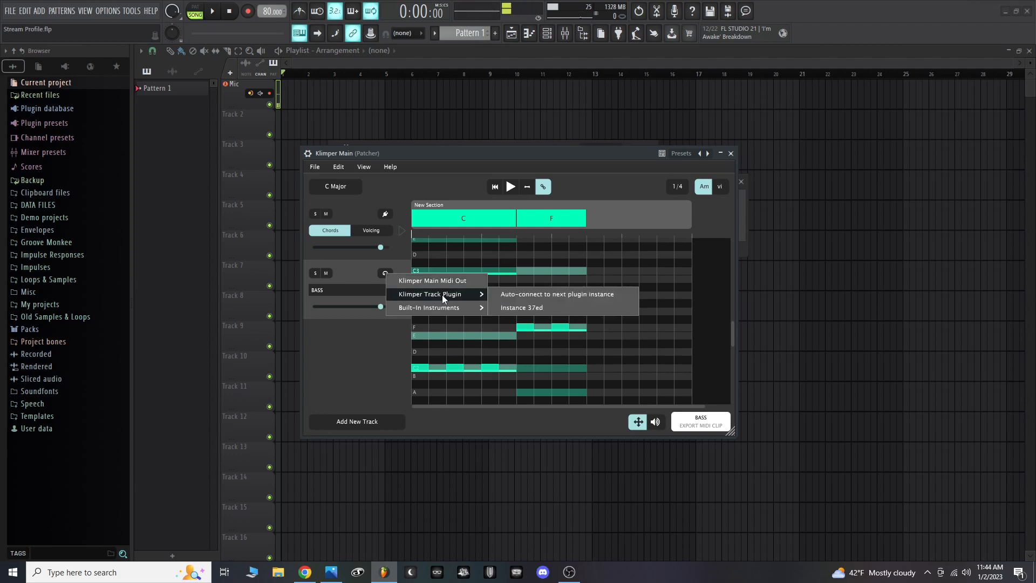
{"action": "mouse_move", "coordinate": [608, 306]}
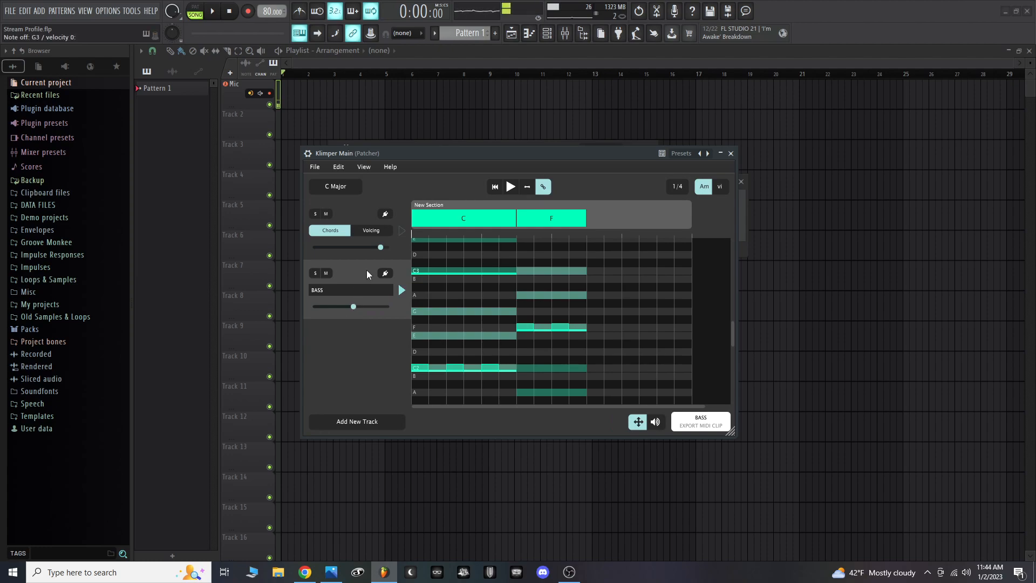
{"action": "mouse_move", "coordinate": [413, 278]}
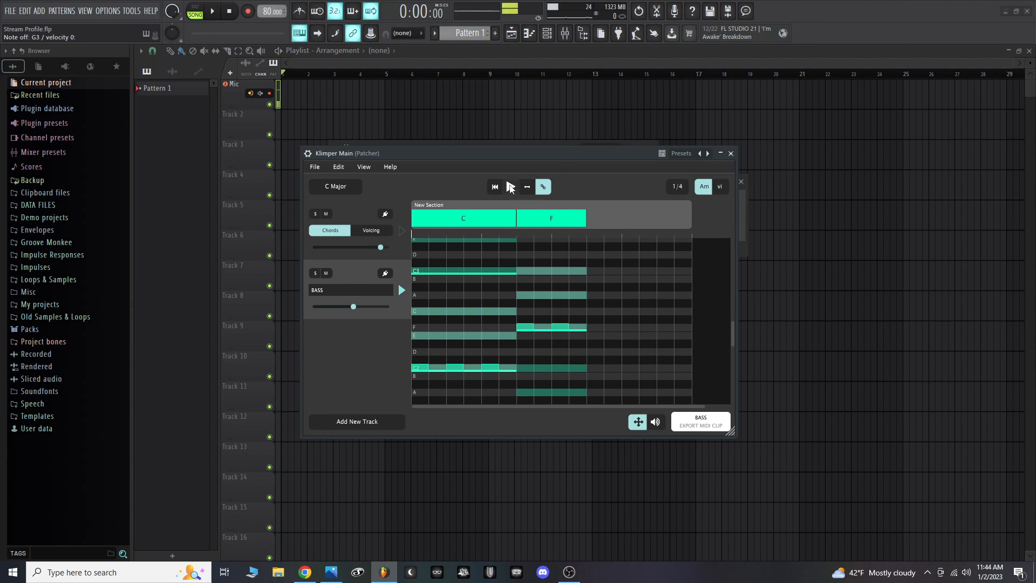
- Play and stop the progression with BASS, then select the klimper pad channel
{"action": "left_click", "coordinate": [511, 186]}
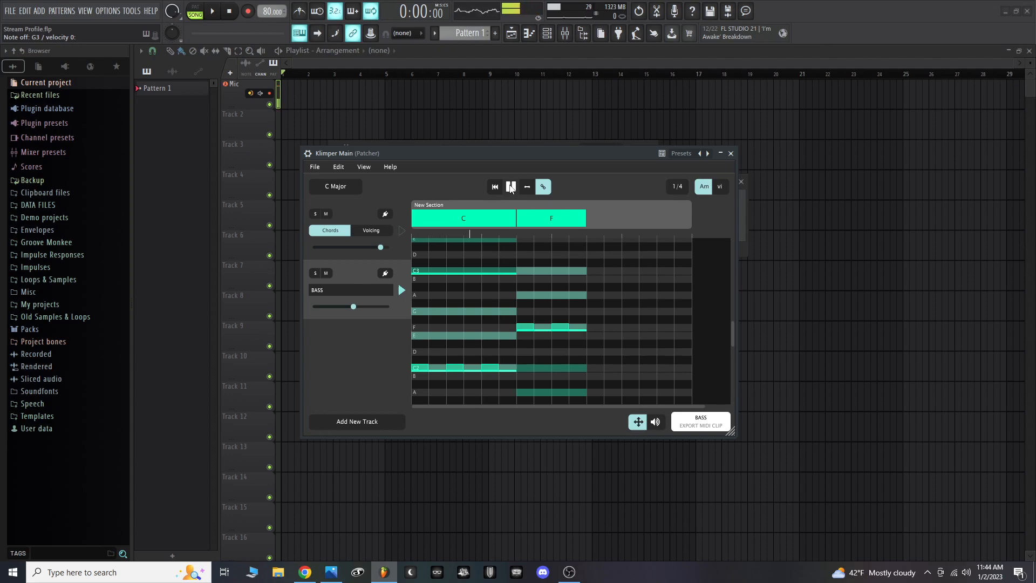
{"action": "left_click", "coordinate": [511, 187]}
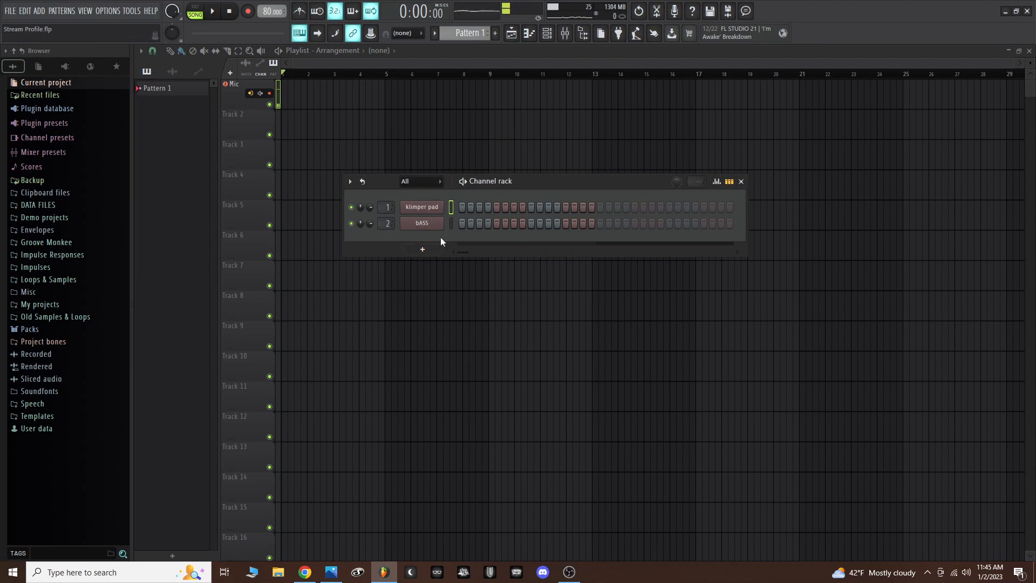
{"action": "left_click", "coordinate": [422, 207]}
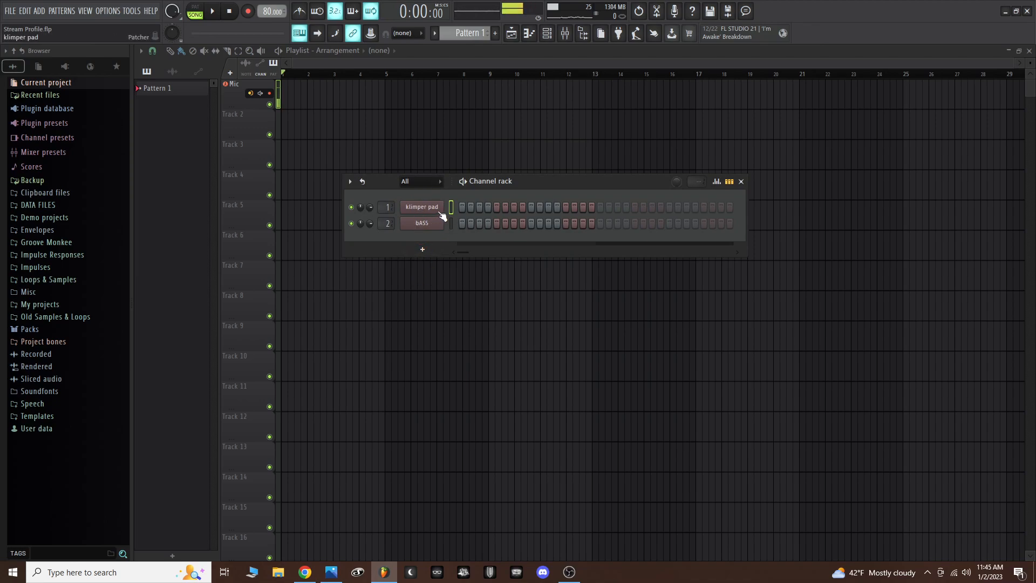